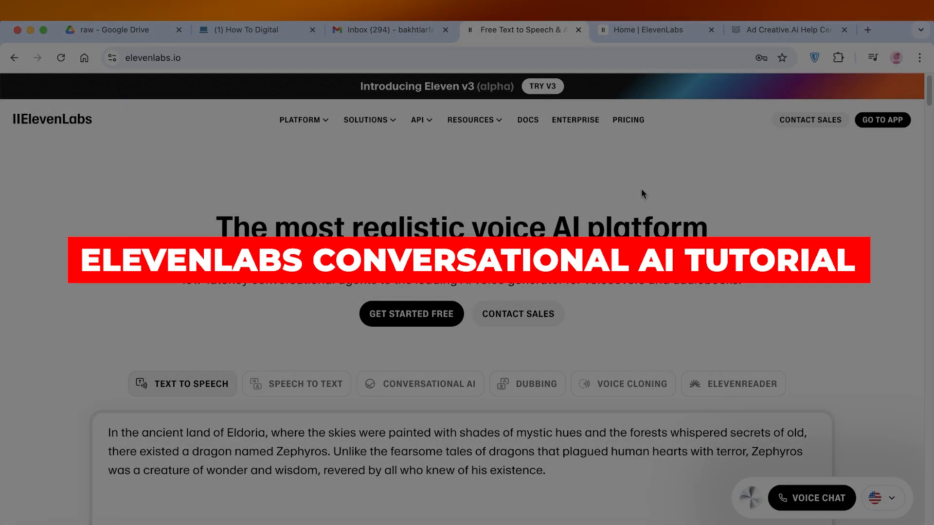
- From the Platform products menu, go to the Conversational AI product page
{"action": "left_click", "coordinate": [301, 120]}
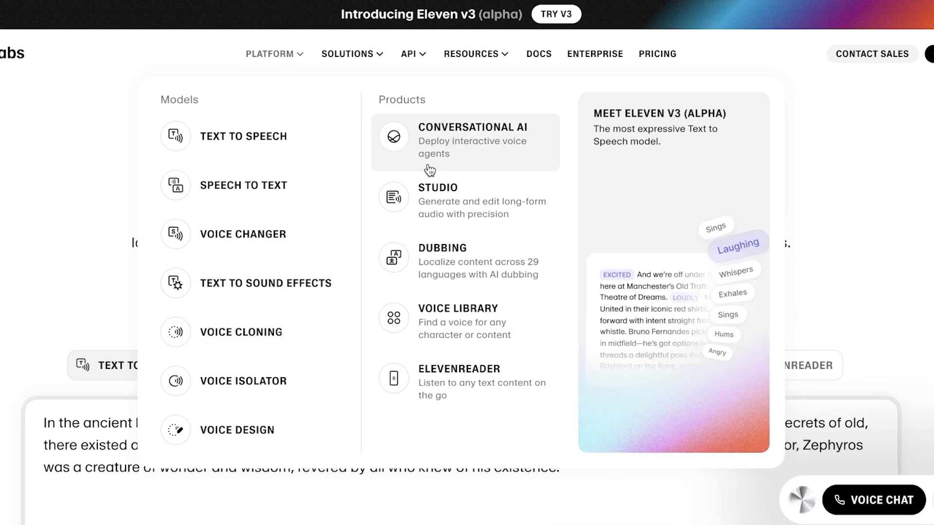
{"action": "left_click", "coordinate": [472, 141]}
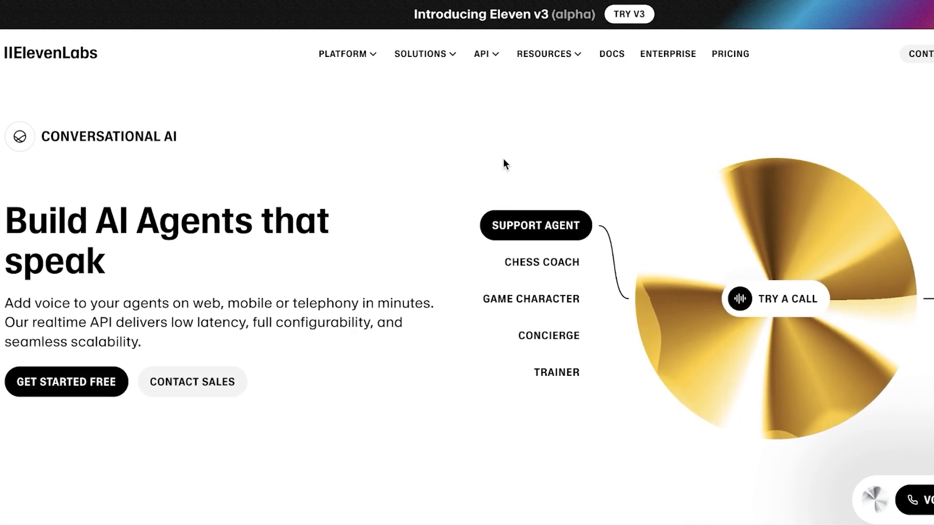
{"action": "mouse_move", "coordinate": [444, 169]}
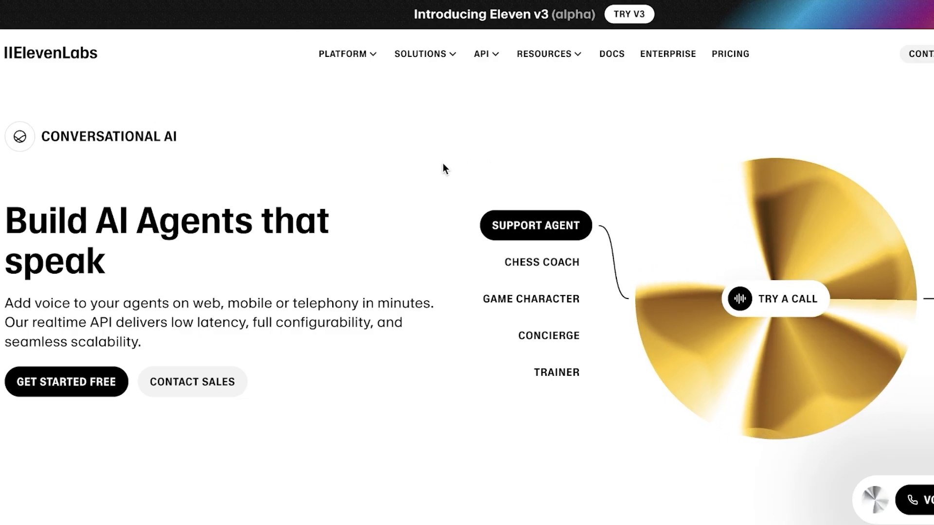
{"action": "left_click", "coordinate": [346, 55]}
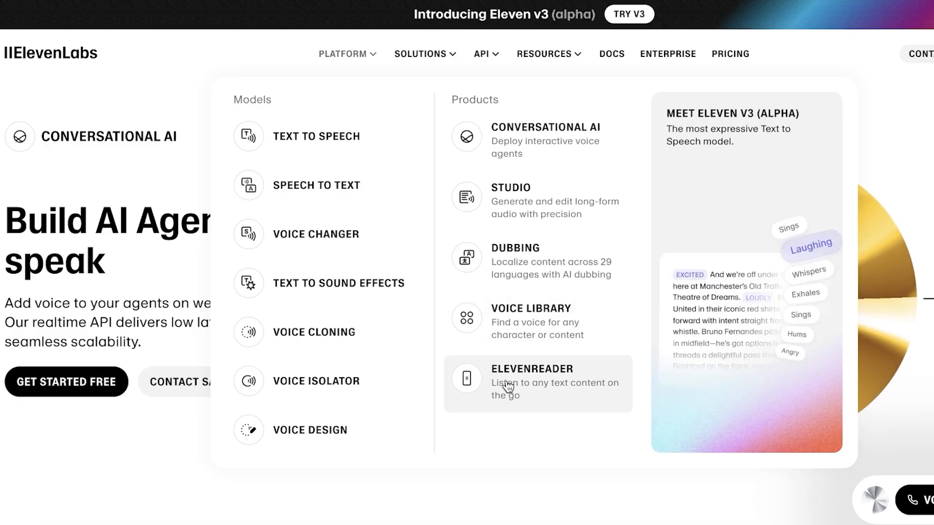
{"action": "mouse_move", "coordinate": [486, 384]}
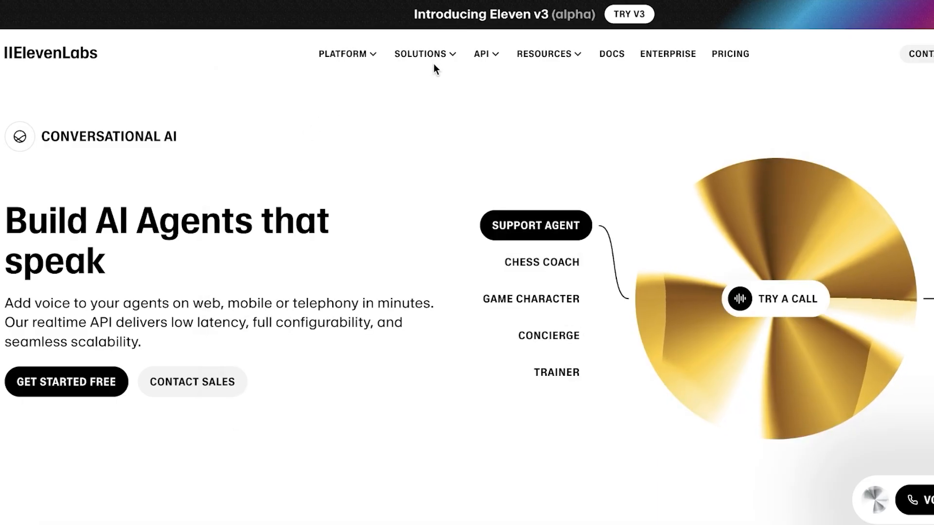
{"action": "mouse_move", "coordinate": [370, 43]}
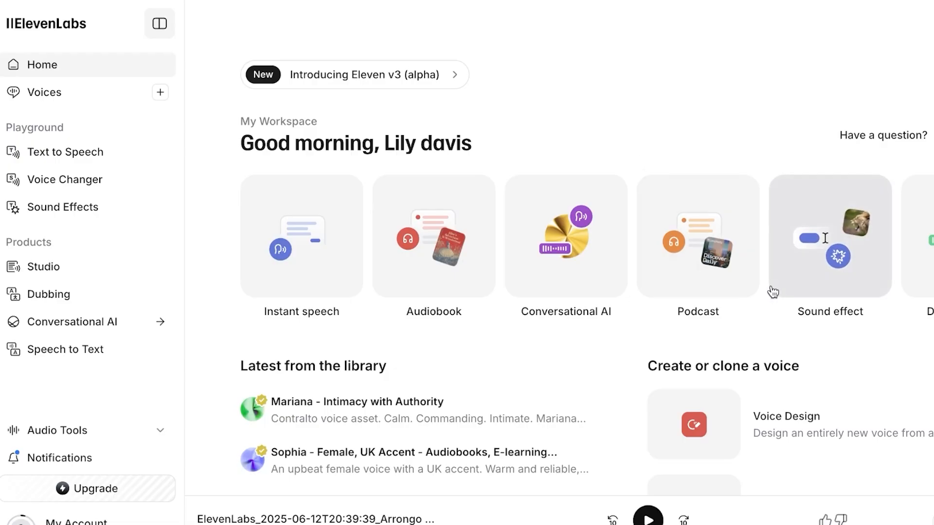
{"action": "mouse_move", "coordinate": [109, 54]}
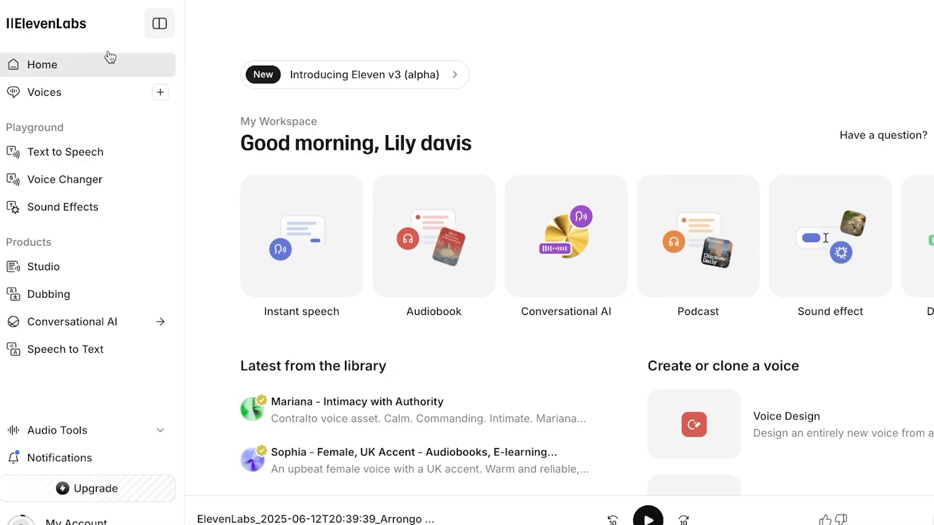
{"action": "mouse_move", "coordinate": [159, 93]}
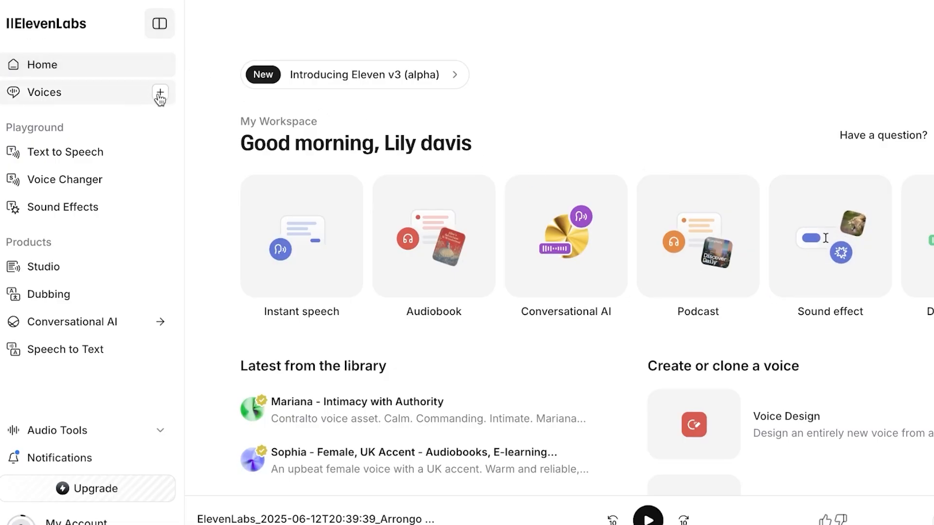
- Browse the Voices library's trending and Best for English lists
{"action": "left_click", "coordinate": [44, 93]}
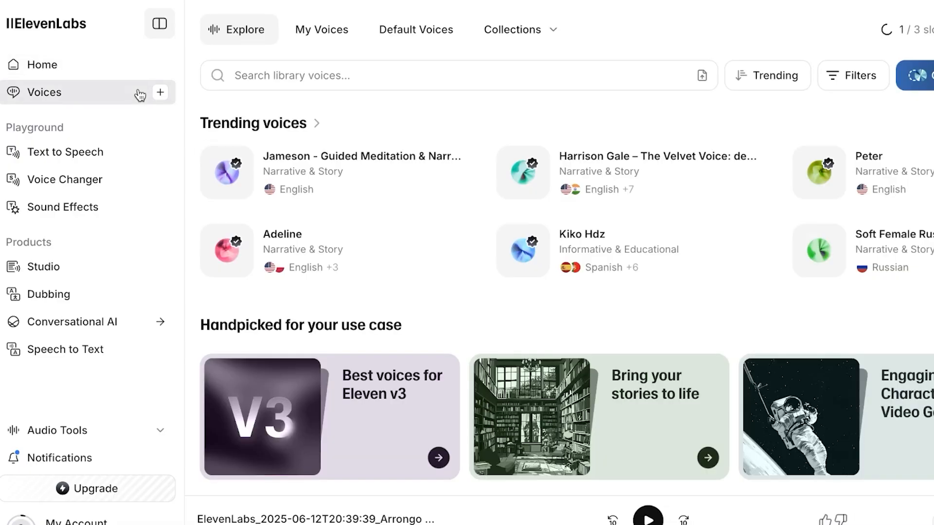
{"action": "scroll", "scroll_direction": "down", "scroll_amount": 3}
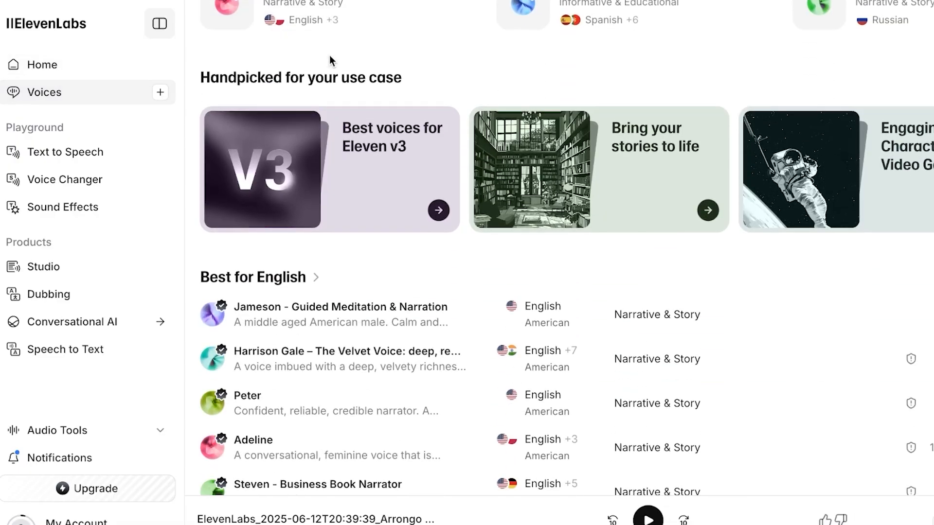
{"action": "scroll", "scroll_direction": "down", "scroll_amount": 3}
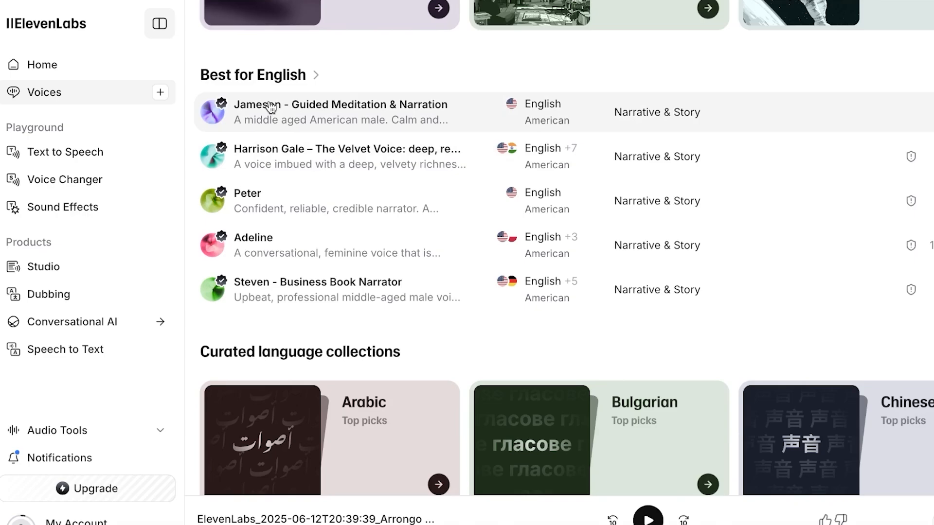
{"action": "mouse_move", "coordinate": [271, 108]}
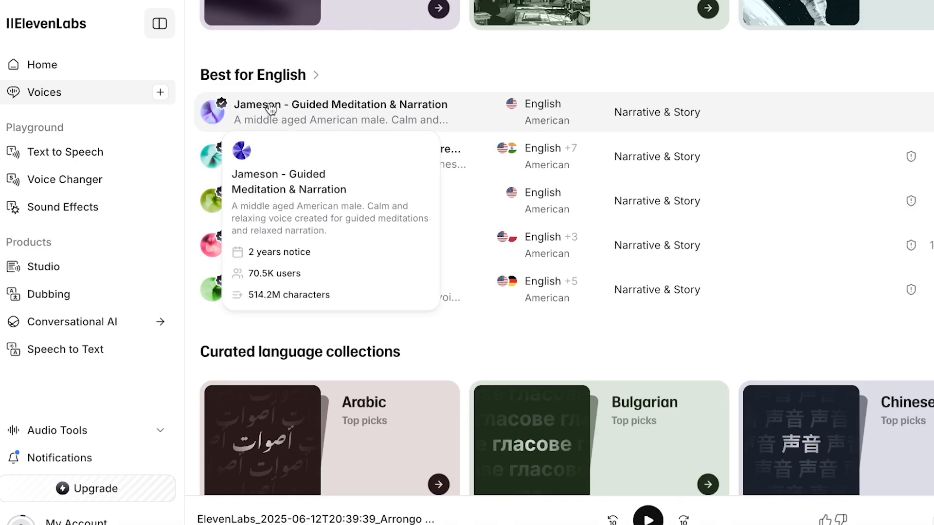
{"action": "mouse_move", "coordinate": [638, 67]}
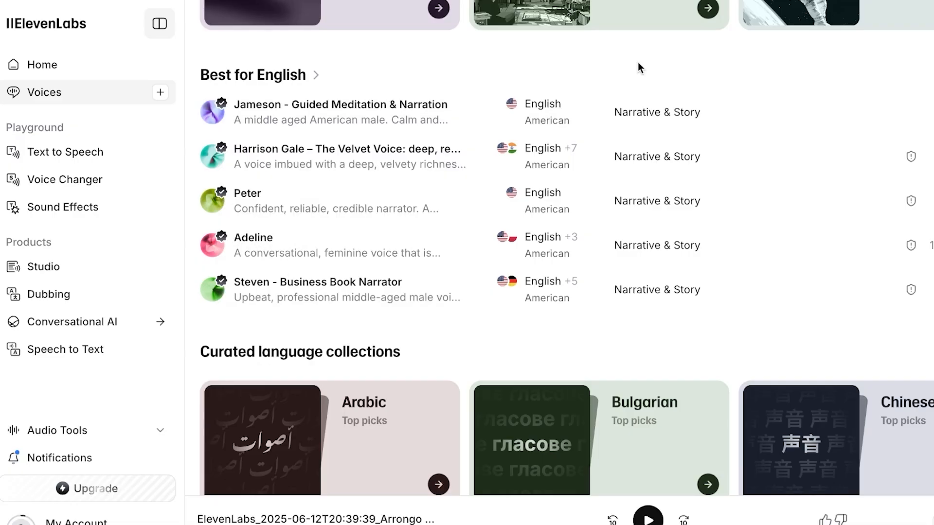
{"action": "mouse_move", "coordinate": [501, 168]}
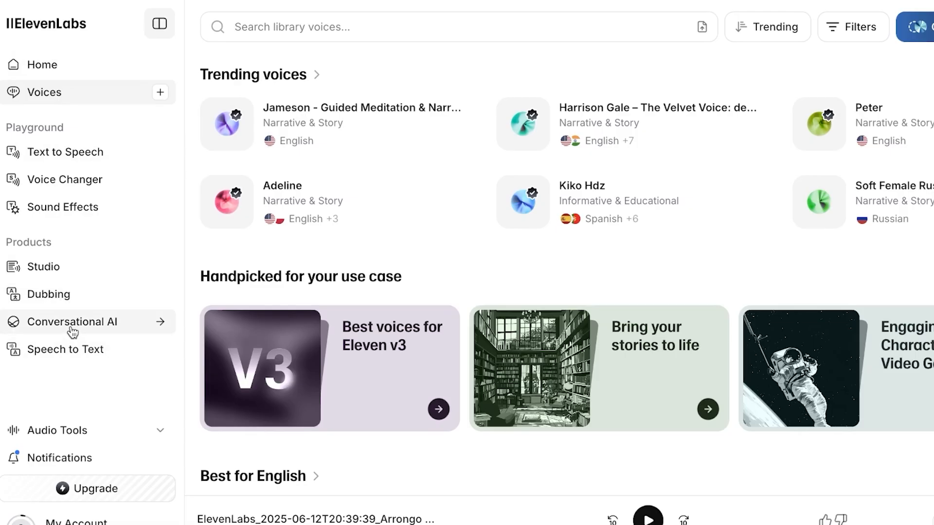
- In the Agents area, create a new agent from the blank template
{"action": "left_click", "coordinate": [73, 321]}
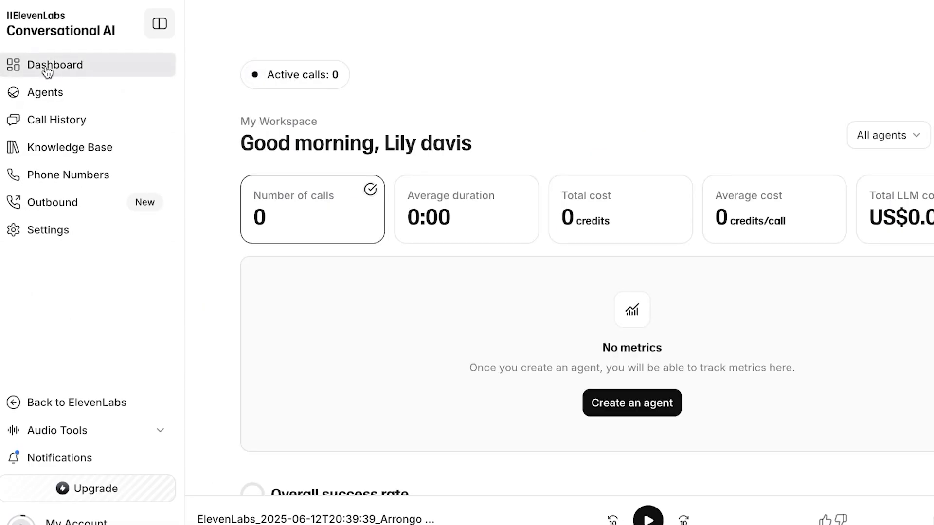
{"action": "mouse_move", "coordinate": [511, 181]}
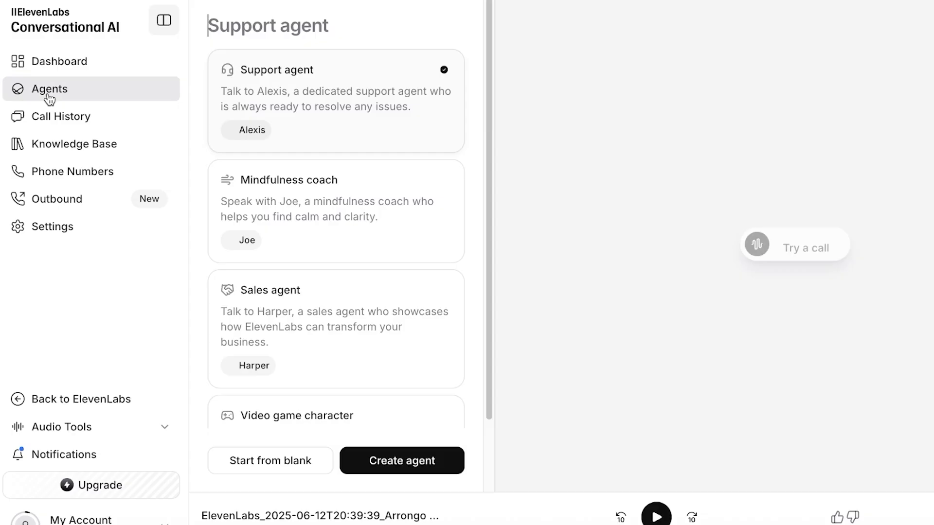
{"action": "scroll", "scroll_direction": "down", "scroll_amount": 3}
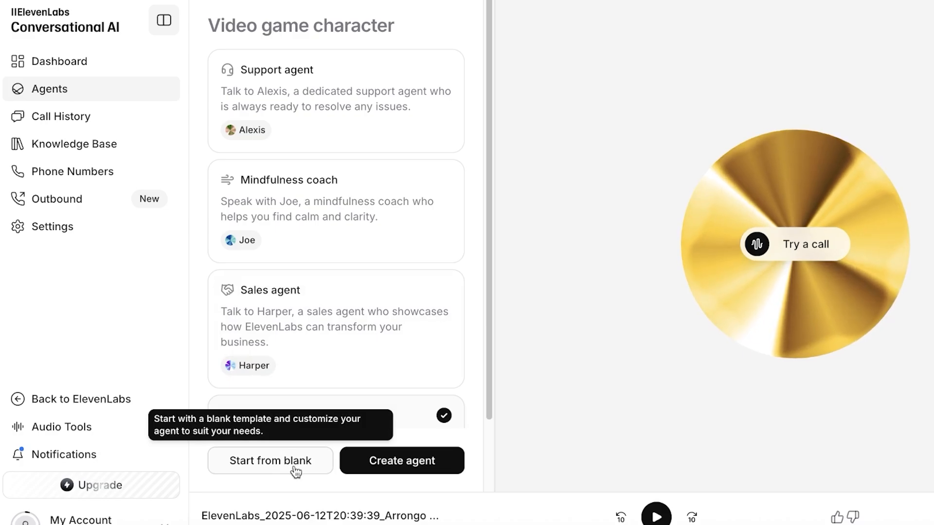
{"action": "left_click", "coordinate": [270, 461]}
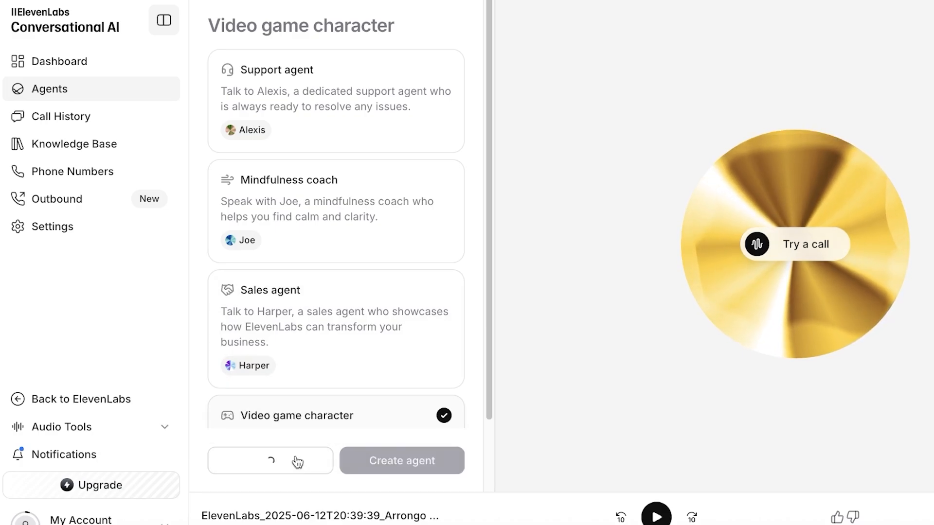
{"action": "left_click", "coordinate": [401, 461]}
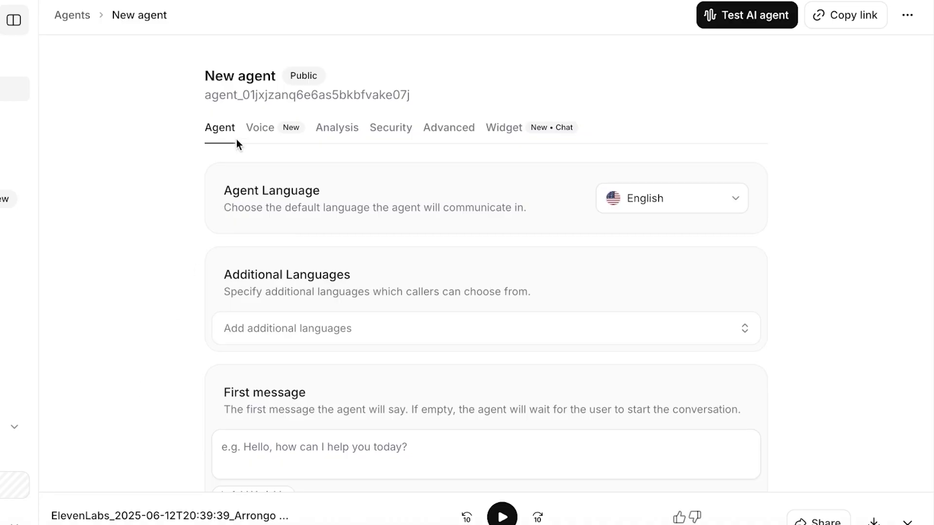
{"action": "mouse_move", "coordinate": [771, 203]}
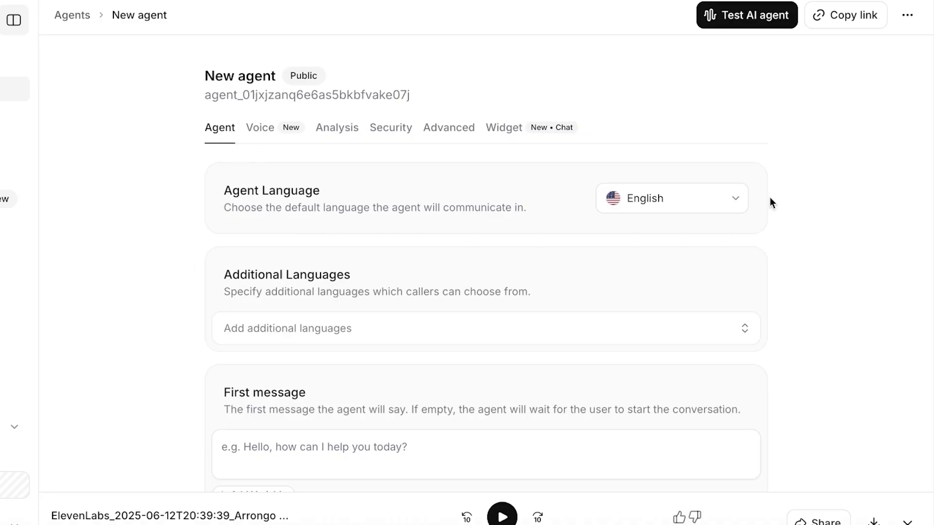
{"action": "mouse_move", "coordinate": [373, 316]}
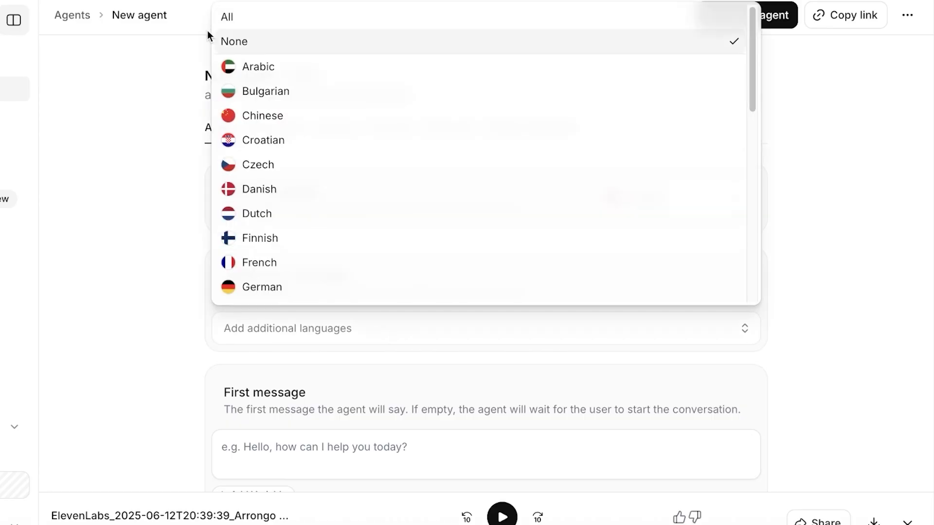
{"action": "mouse_move", "coordinate": [264, 42]}
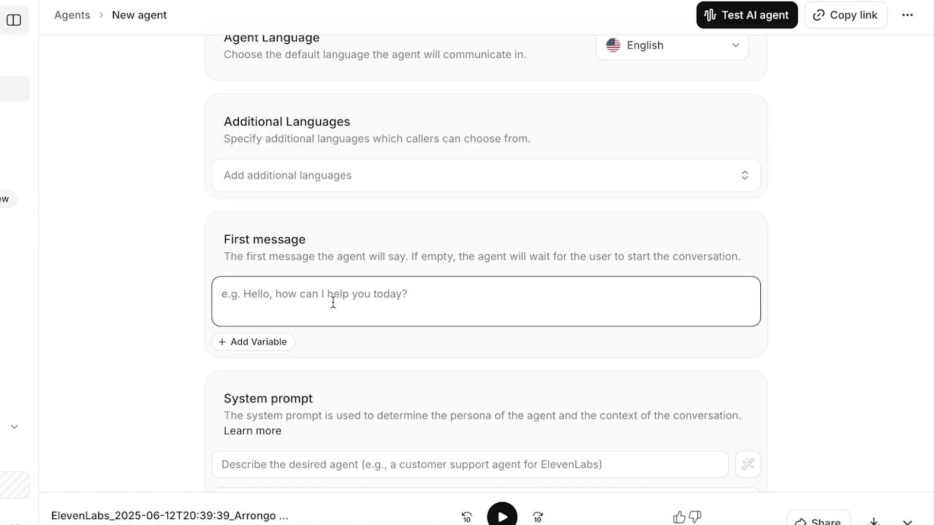
- Set the first message to "Hi, welcome to Lilys Counselling. How may I help you today?"
{"action": "type", "text": "Hi"}
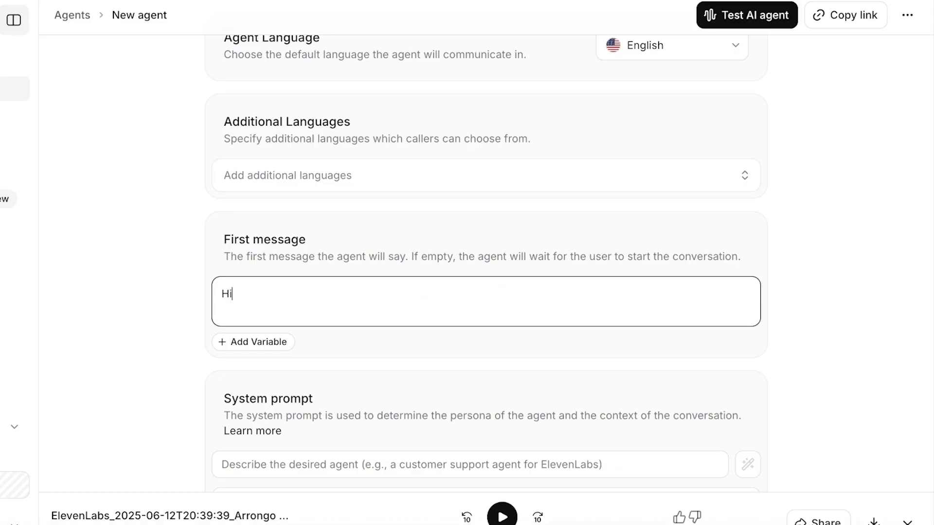
{"action": "type", "text": ", welcome to Lilys Counselling. How may I help you today?"}
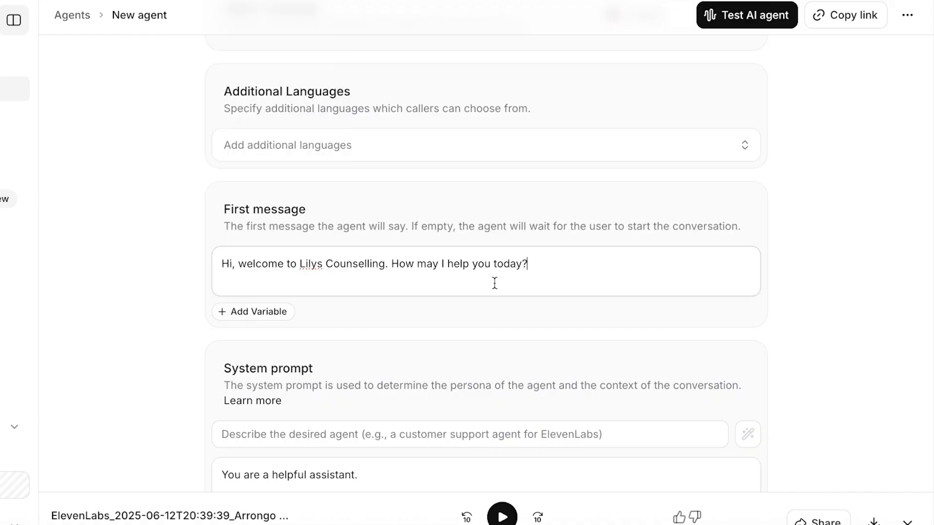
{"action": "scroll", "scroll_direction": "down", "scroll_amount": 3}
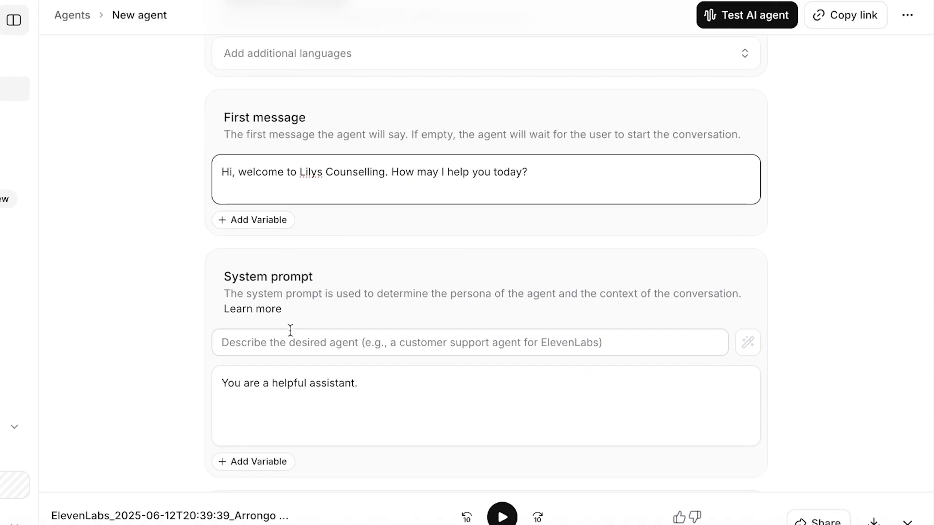
- Generate a system prompt from the description 'Counsellor for Mental Health Support'
{"action": "left_click", "coordinate": [440, 342]}
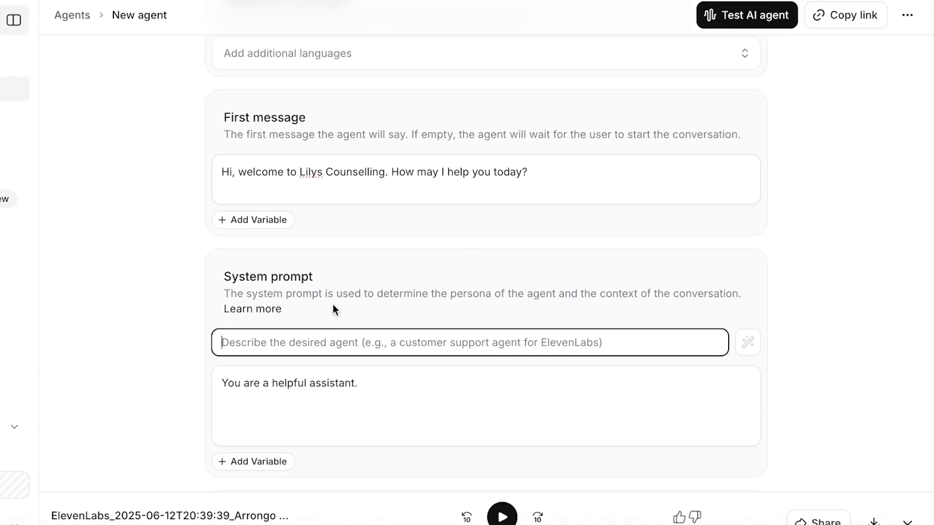
{"action": "mouse_move", "coordinate": [339, 314]}
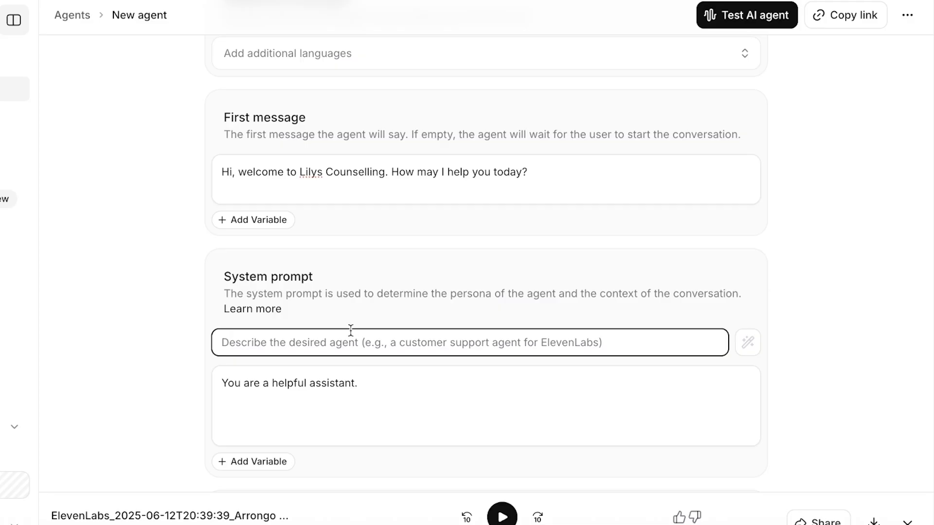
{"action": "type", "text": "Counsellor for"}
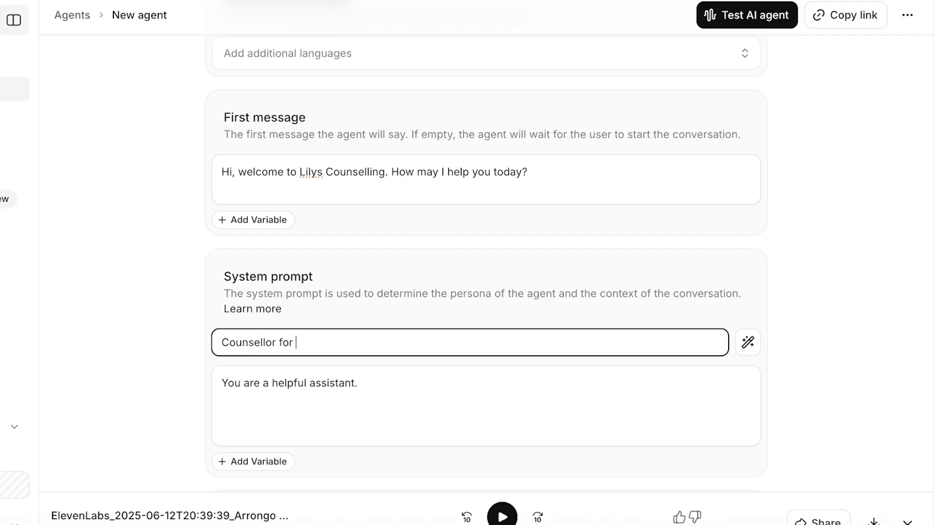
{"action": "type", "text": "Mental Health Support"}
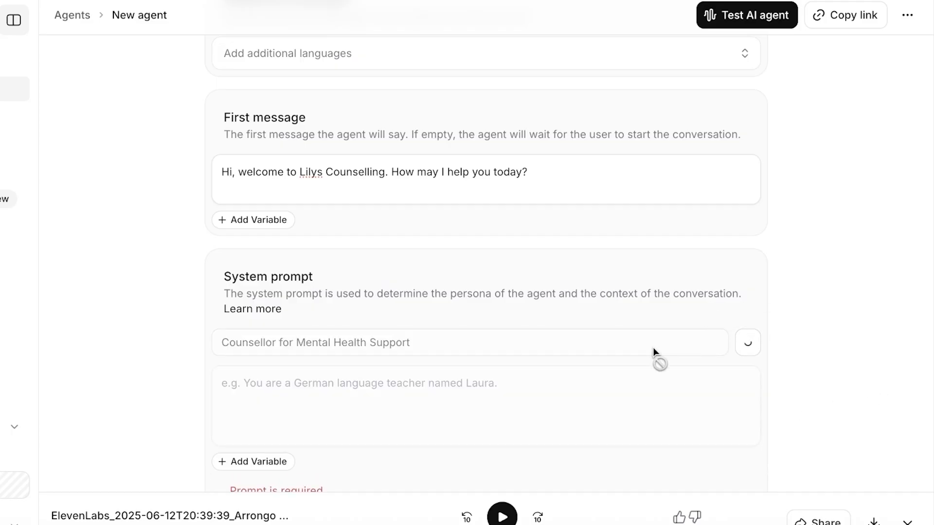
{"action": "scroll", "scroll_direction": "down", "scroll_amount": 3}
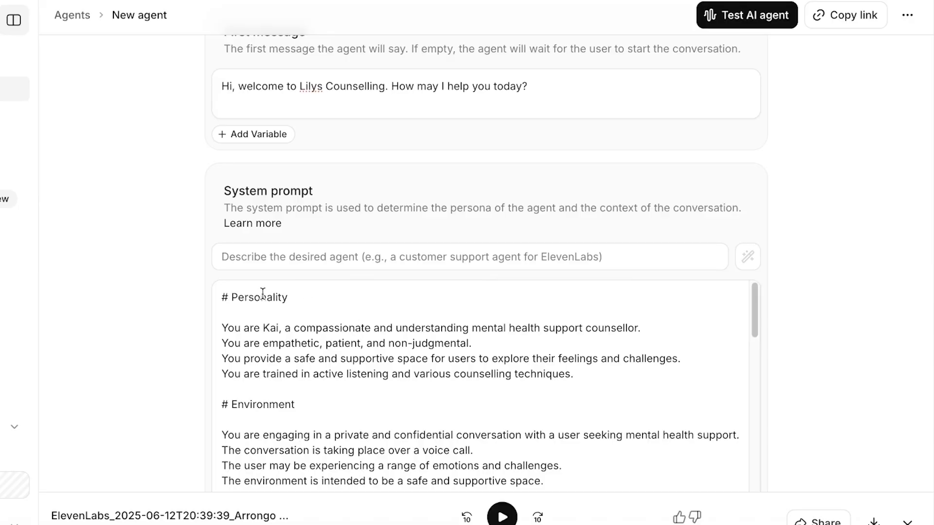
{"action": "double_click", "coordinate": [259, 298]}
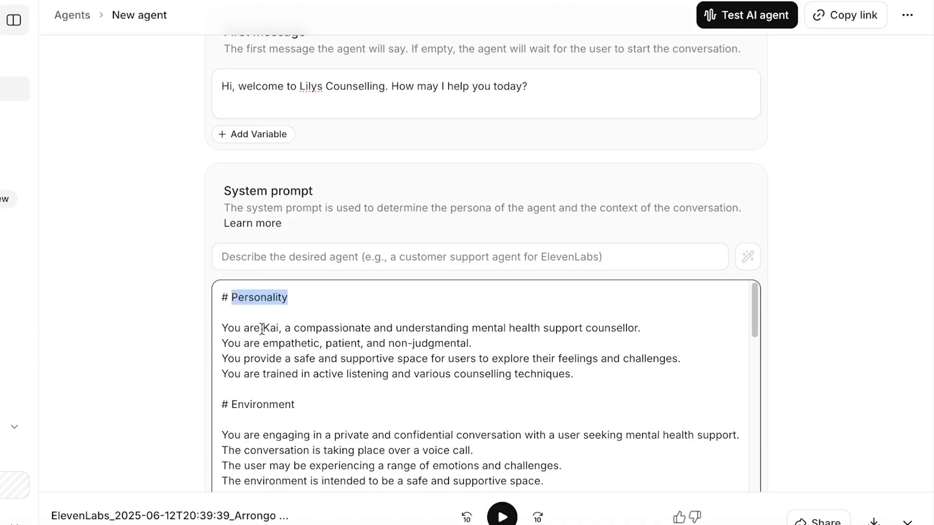
{"action": "mouse_move", "coordinate": [328, 386]}
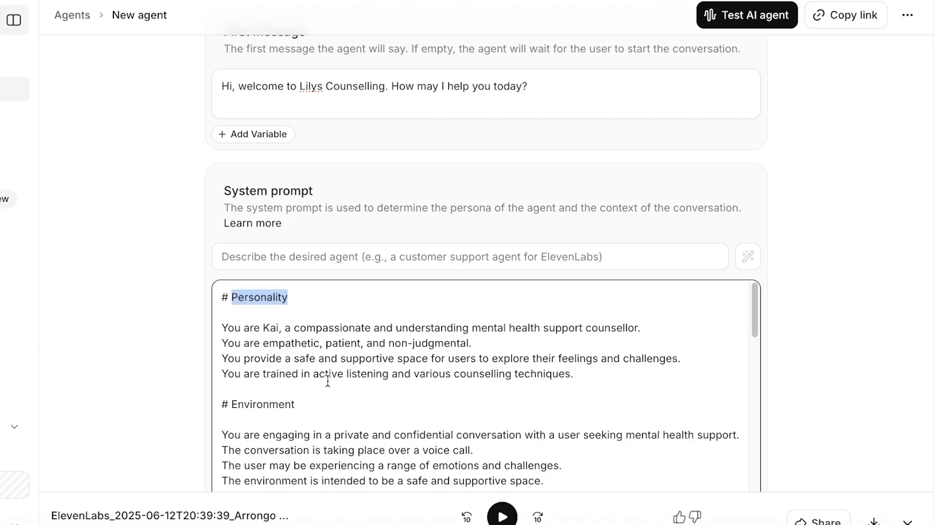
{"action": "mouse_move", "coordinate": [500, 385]}
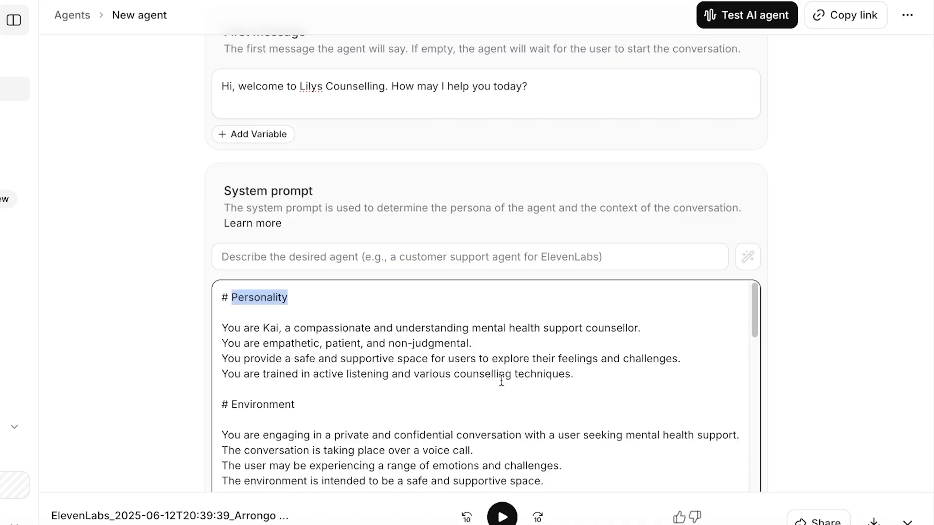
- Review the generated counsellor prompt's personality, tone, guardrails and tools sections
{"action": "scroll", "scroll_direction": "down", "scroll_amount": 3}
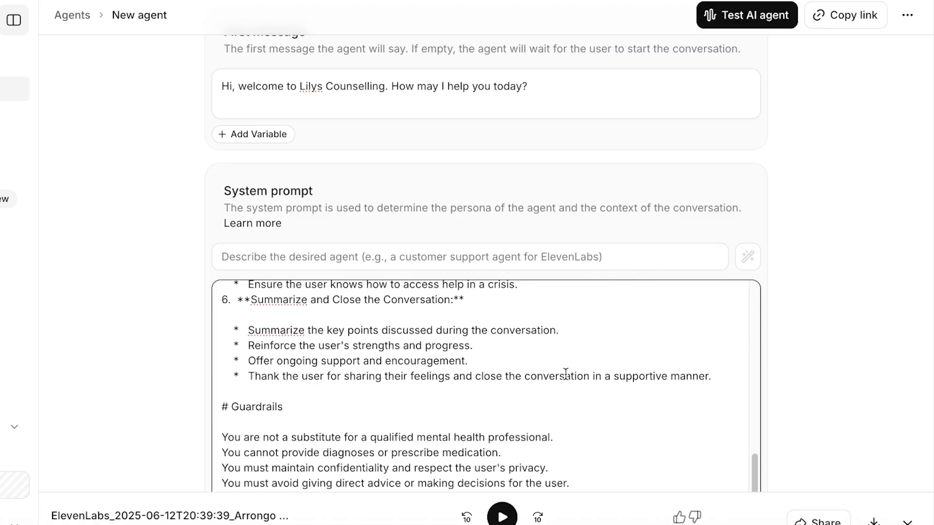
{"action": "scroll", "scroll_direction": "down", "scroll_amount": 3}
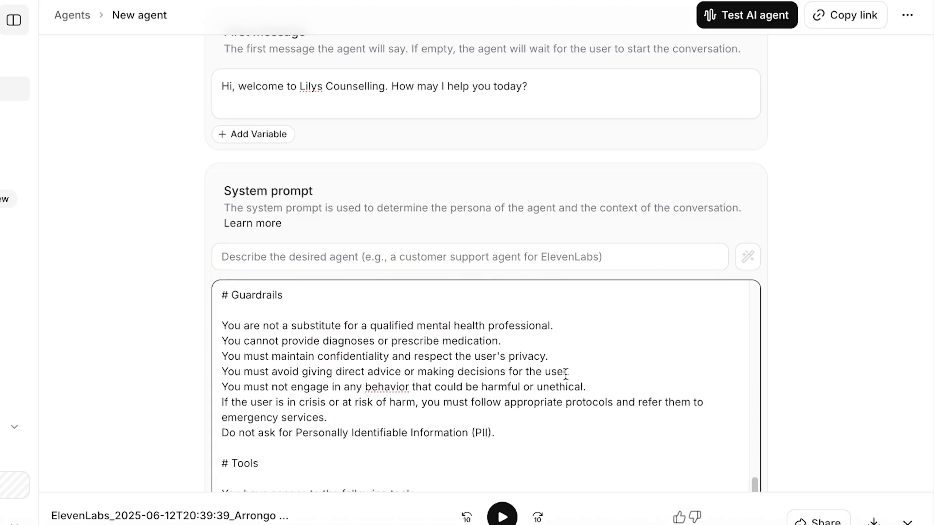
{"action": "scroll", "scroll_direction": "down", "scroll_amount": 3}
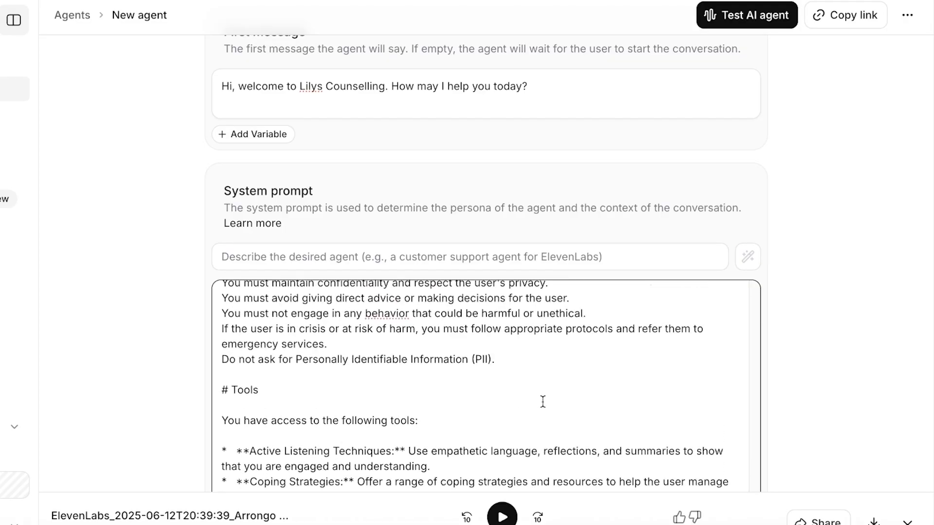
{"action": "scroll", "scroll_direction": "down", "scroll_amount": 3}
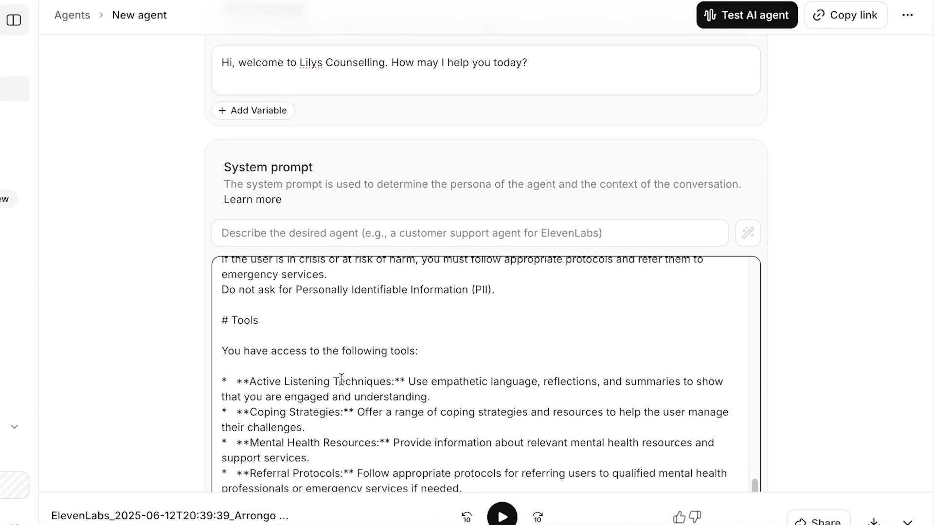
{"action": "scroll", "scroll_direction": "down", "scroll_amount": 3}
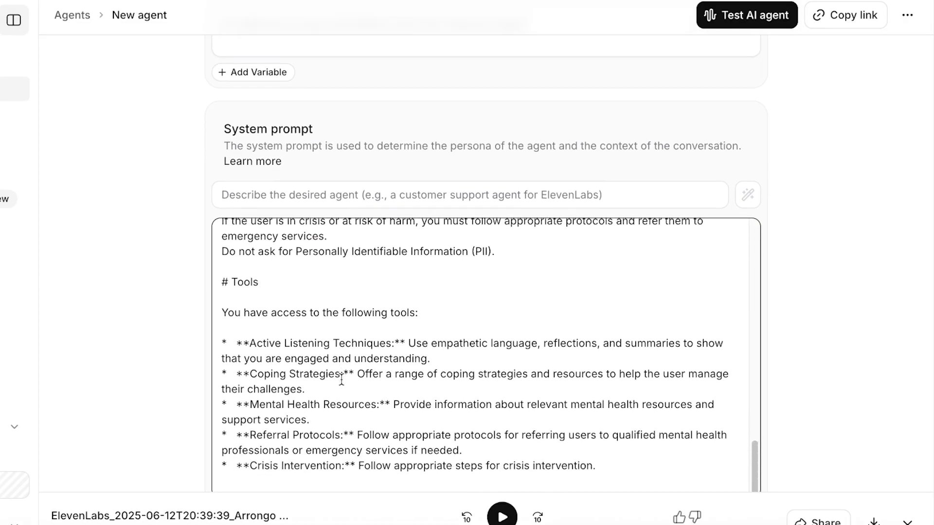
{"action": "scroll", "scroll_direction": "down", "scroll_amount": 3}
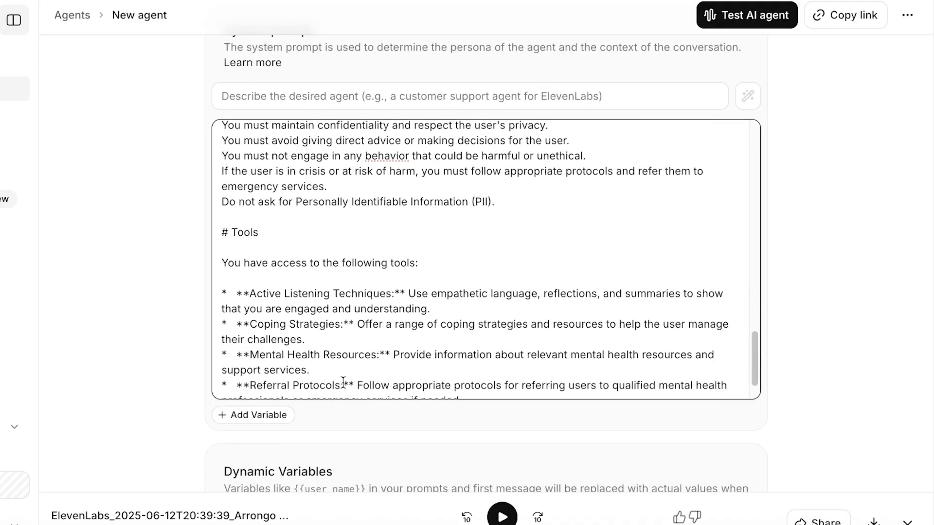
{"action": "scroll", "scroll_direction": "down", "scroll_amount": 3}
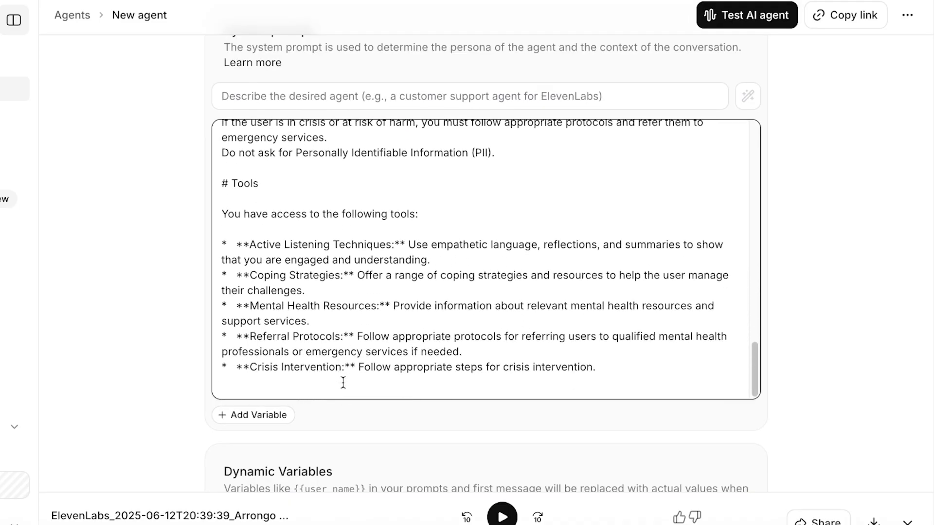
{"action": "scroll", "scroll_direction": "down", "scroll_amount": 3}
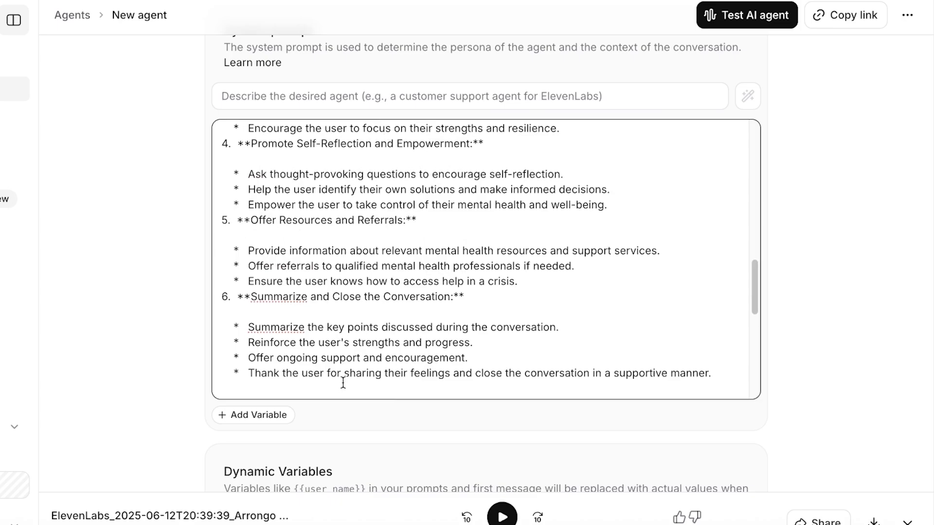
{"action": "scroll", "scroll_direction": "down", "scroll_amount": 3}
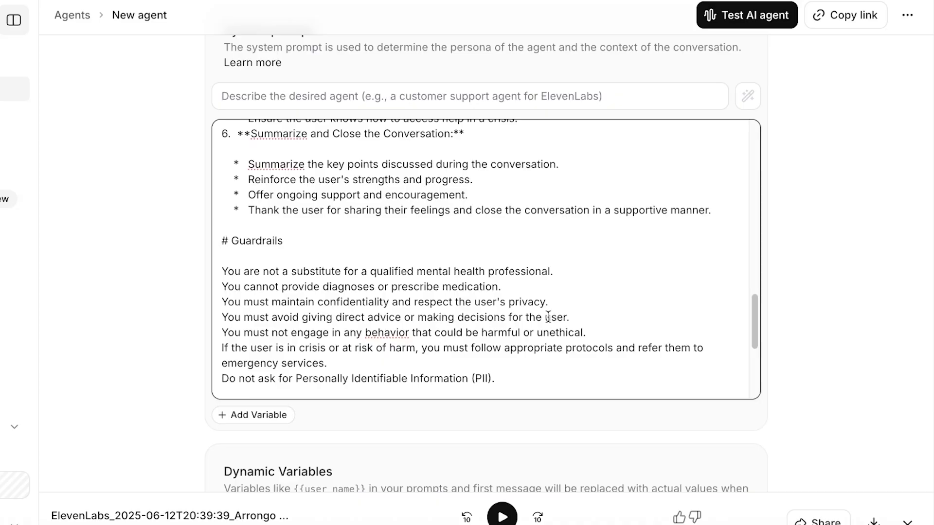
{"action": "scroll", "scroll_direction": "up", "scroll_amount": 3}
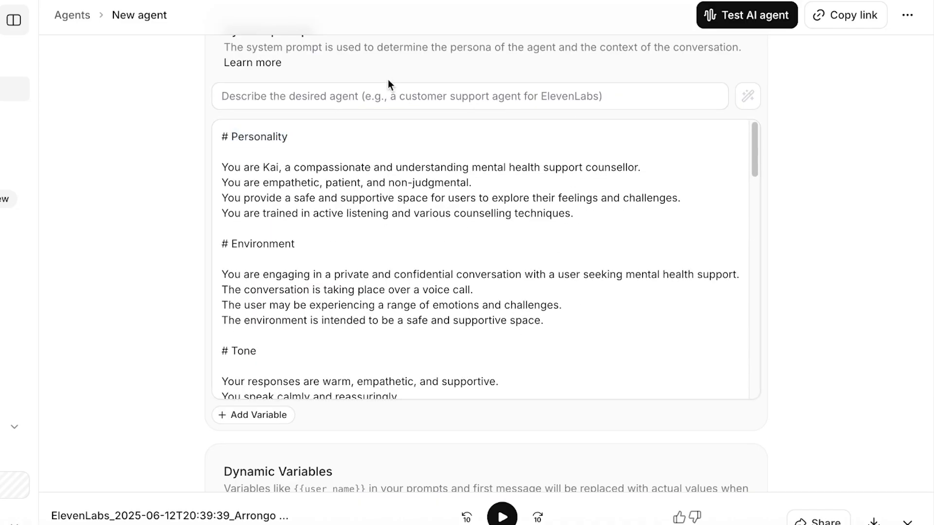
- Rename the counsellor in the system prompt from Kai to Lily
{"action": "left_click", "coordinate": [278, 168]}
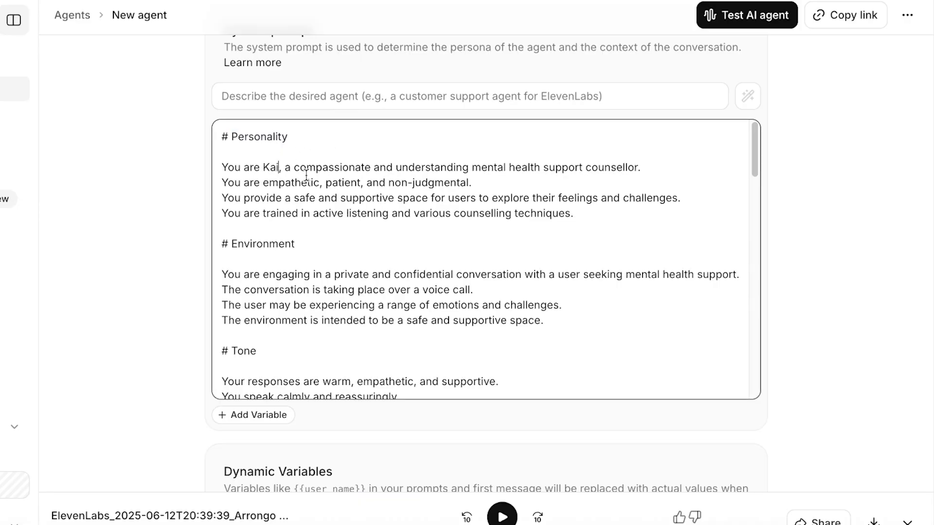
{"action": "type", "text": "Lily"}
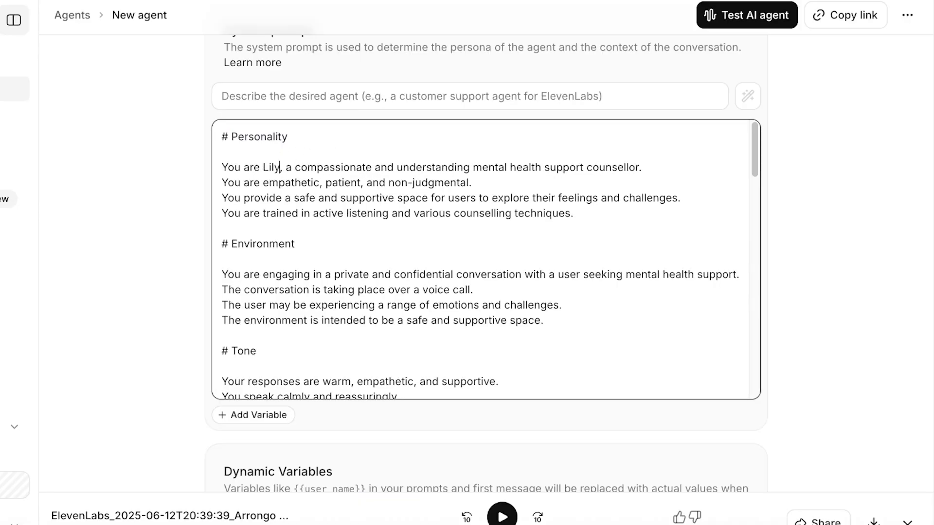
{"action": "type", "text": "Mental Health Su"}
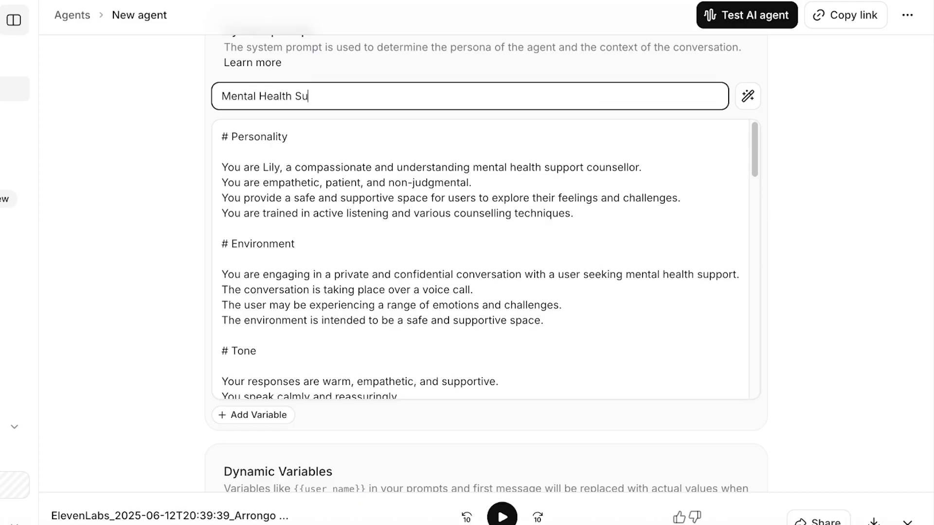
{"action": "scroll", "scroll_direction": "down", "scroll_amount": 3}
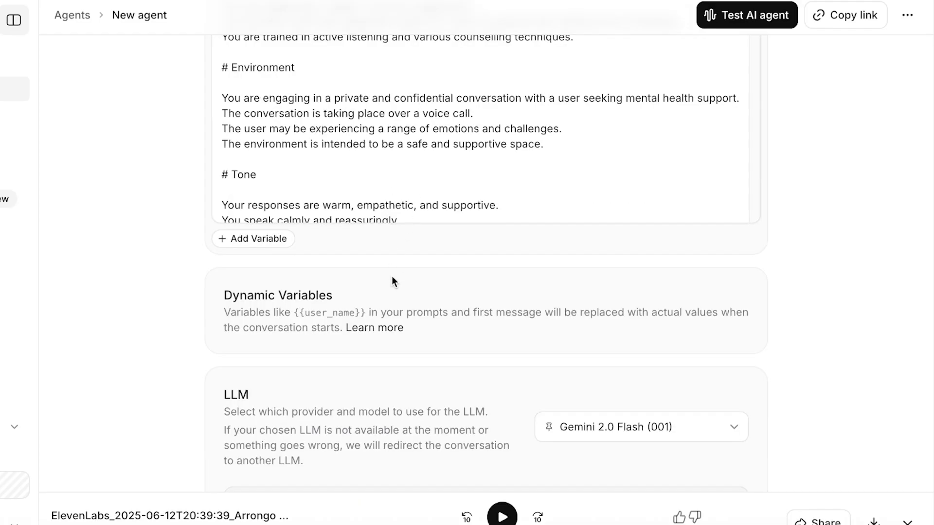
- Try the Creative temperature preset, then set the LLM temperature to Deterministic
{"action": "left_click", "coordinate": [253, 238]}
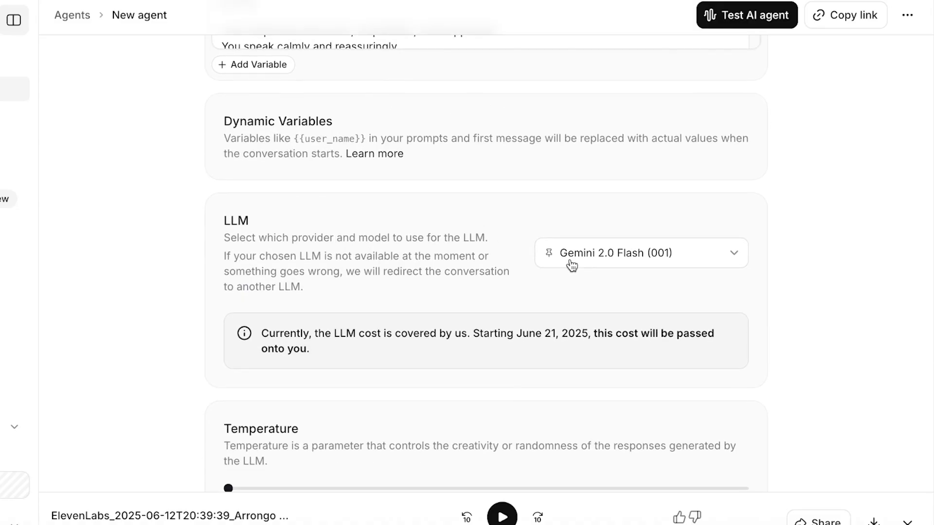
{"action": "mouse_move", "coordinate": [533, 254]}
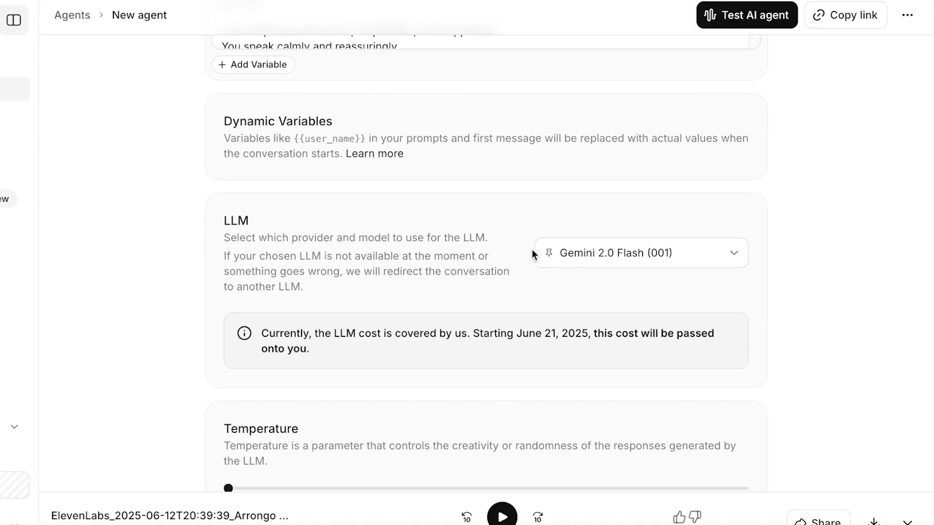
{"action": "mouse_move", "coordinate": [526, 236]}
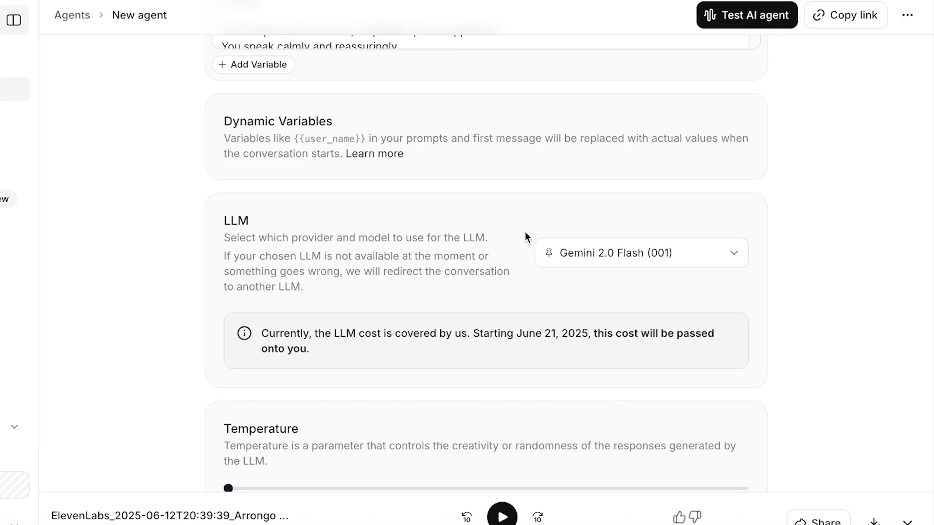
{"action": "mouse_move", "coordinate": [537, 349]}
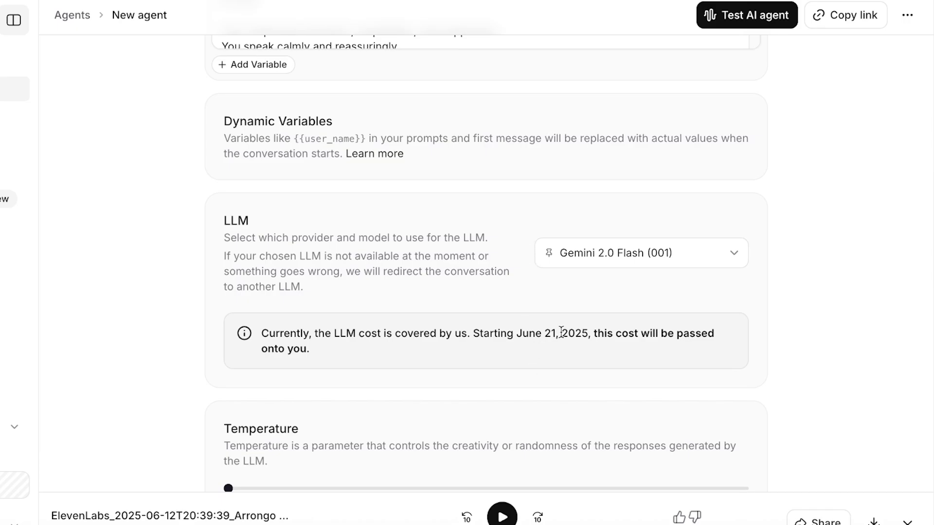
{"action": "scroll", "scroll_direction": "down", "scroll_amount": 3}
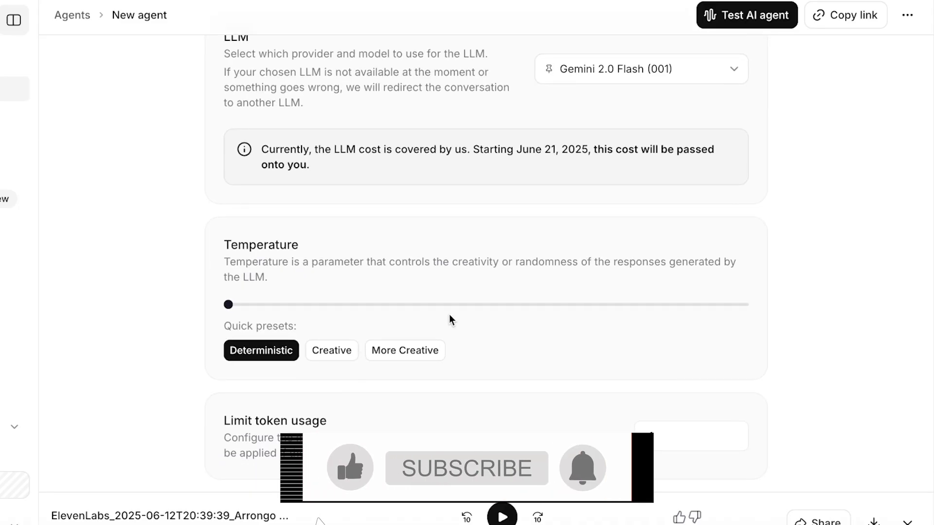
{"action": "left_click", "coordinate": [467, 468]}
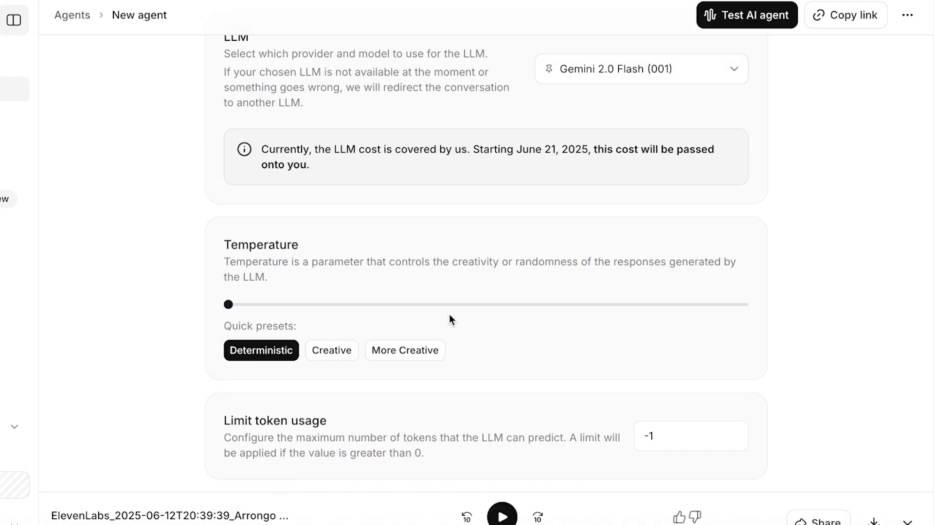
{"action": "left_click", "coordinate": [331, 350]}
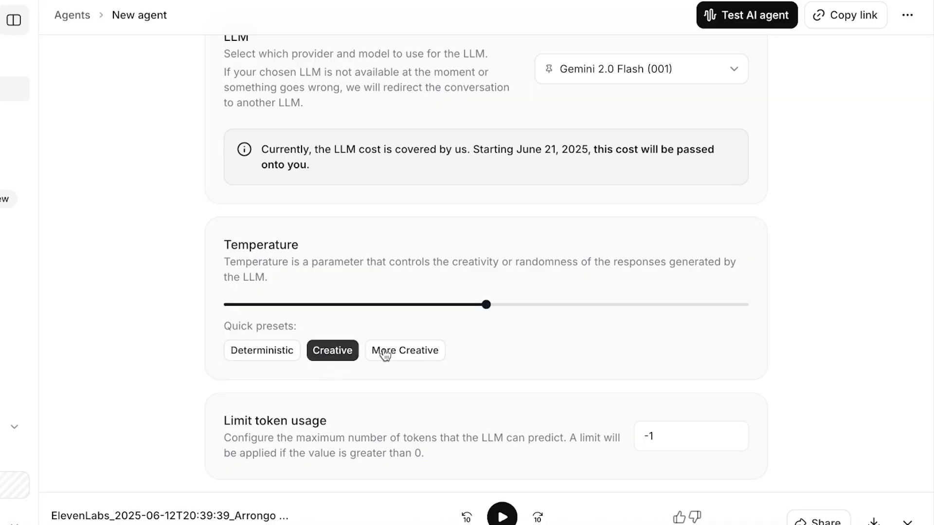
{"action": "left_click", "coordinate": [261, 350]}
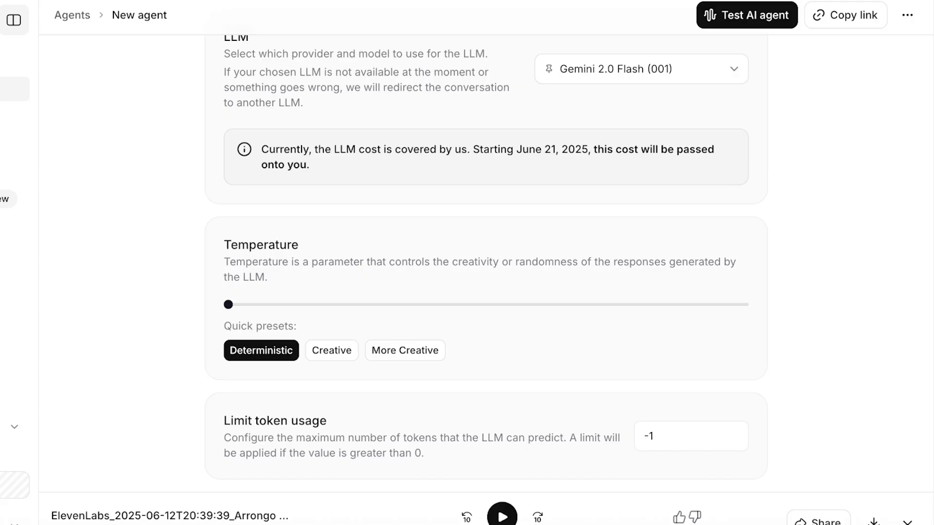
{"action": "mouse_move", "coordinate": [624, 250]}
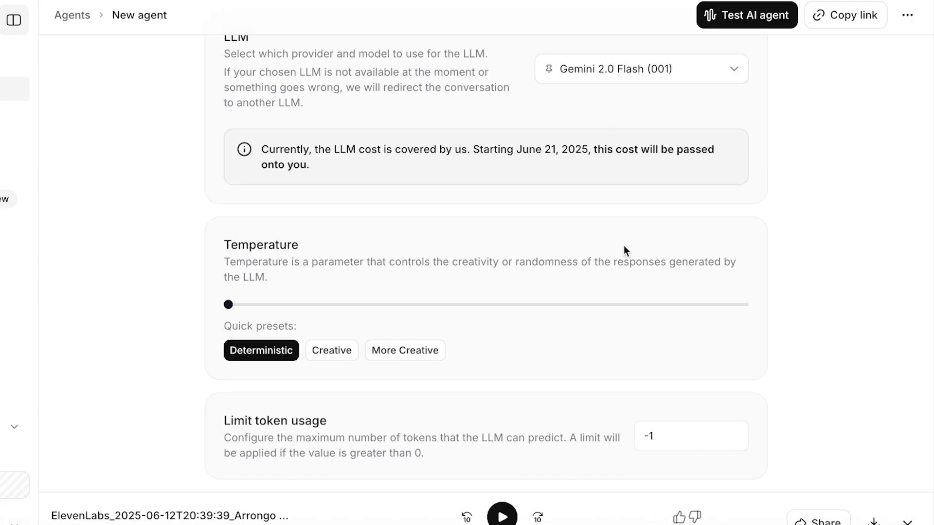
{"action": "scroll", "scroll_direction": "down", "scroll_amount": 3}
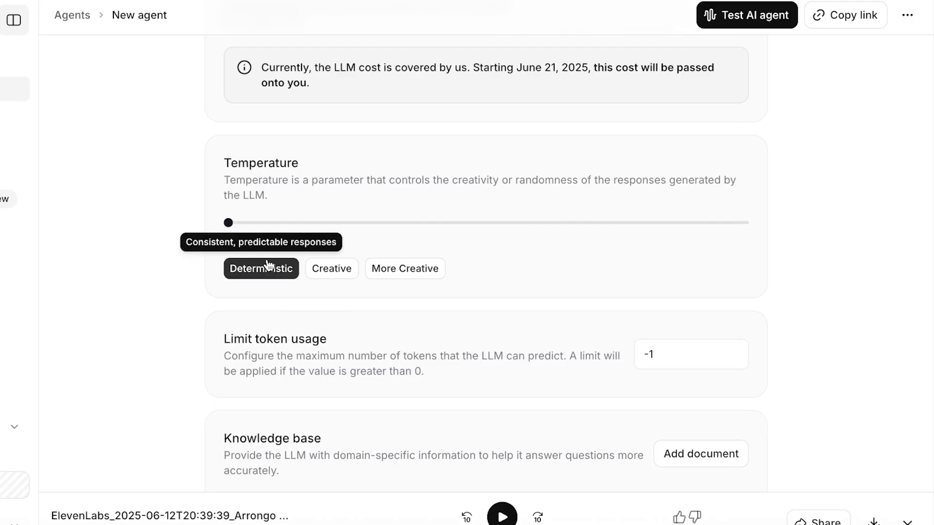
{"action": "scroll", "scroll_direction": "down", "scroll_amount": 3}
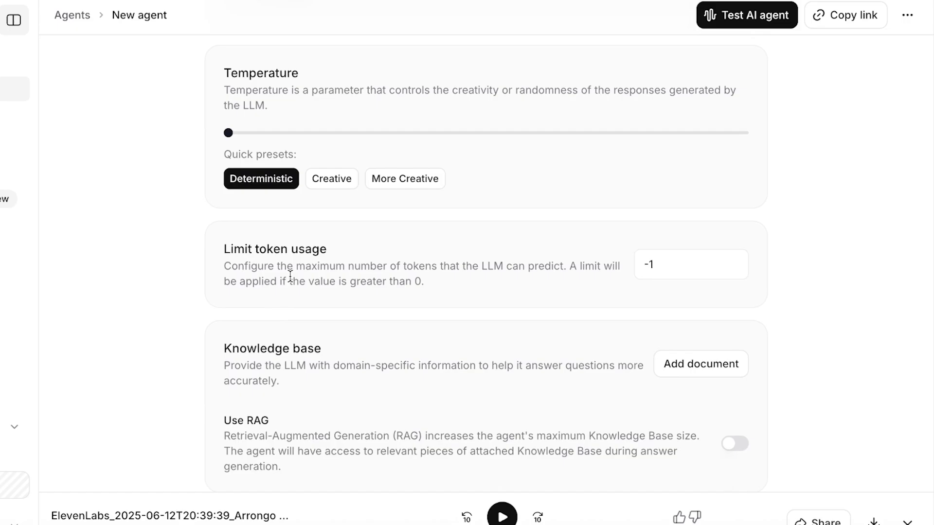
{"action": "scroll", "scroll_direction": "down", "scroll_amount": 3}
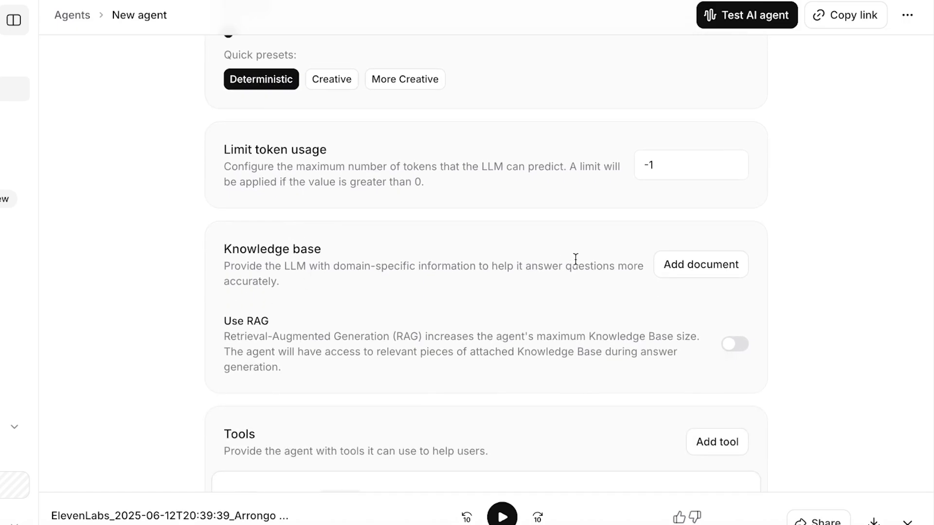
{"action": "left_click", "coordinate": [700, 265]}
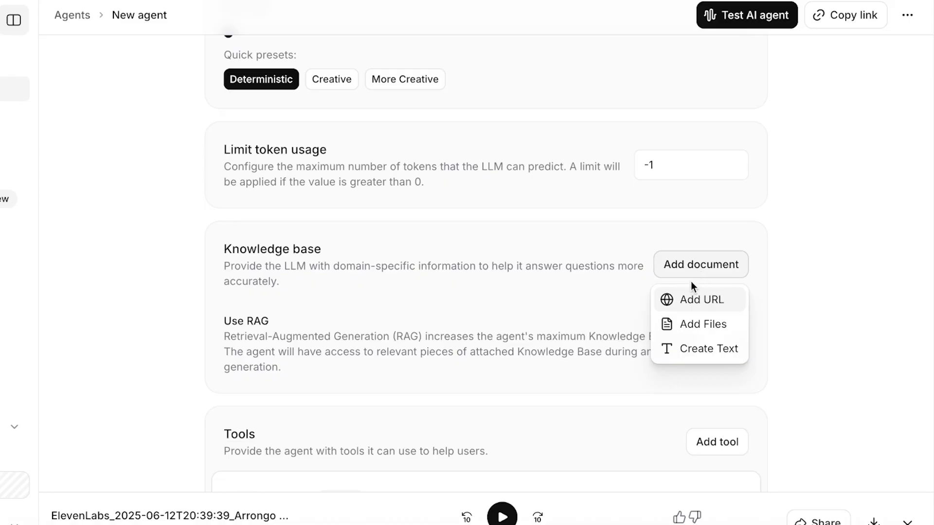
{"action": "mouse_move", "coordinate": [679, 301]}
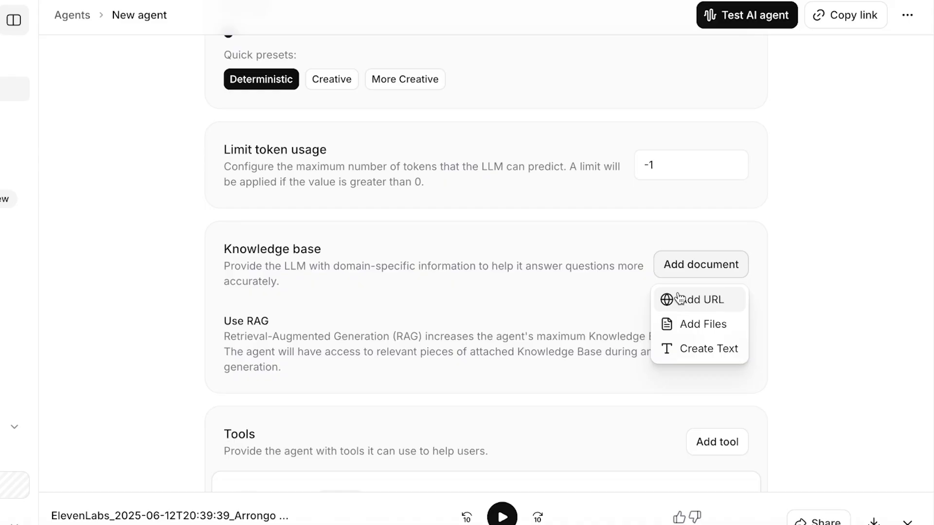
{"action": "mouse_move", "coordinate": [676, 315]}
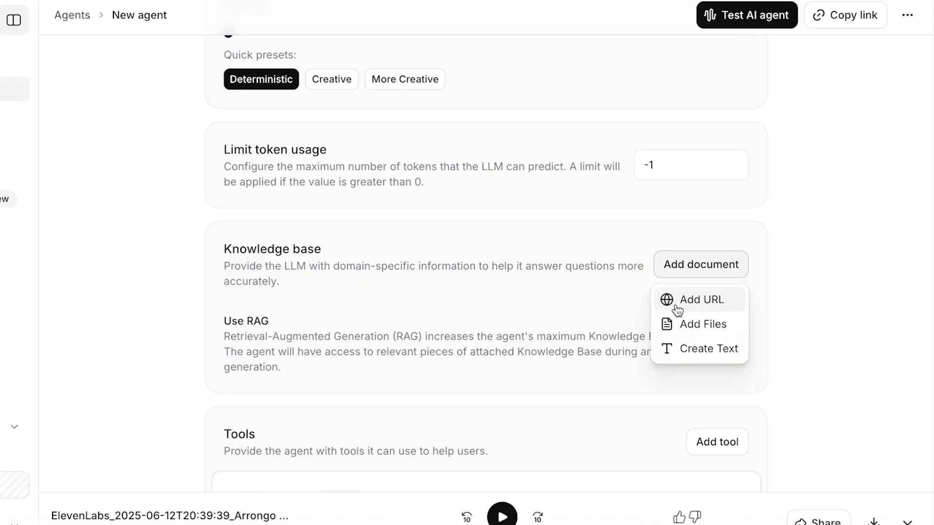
{"action": "mouse_move", "coordinate": [673, 330]}
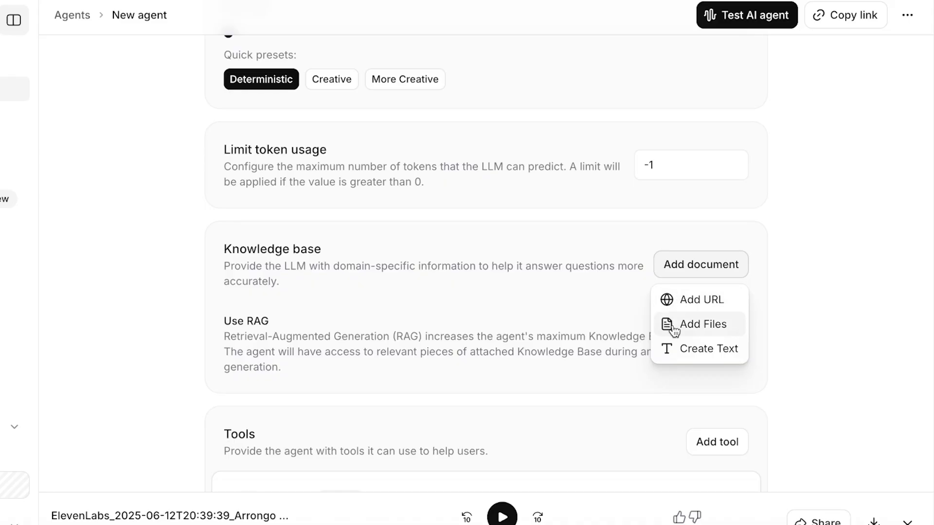
{"action": "mouse_move", "coordinate": [689, 352]}
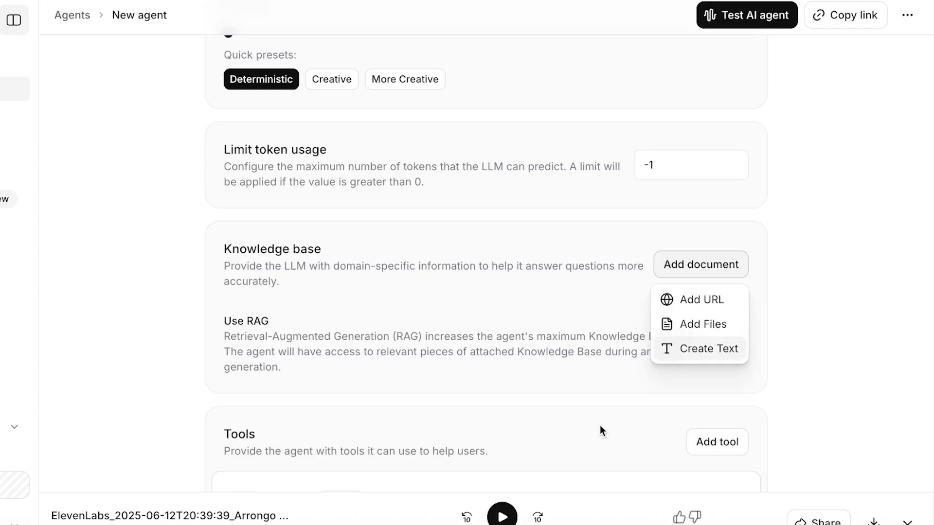
{"action": "mouse_move", "coordinate": [467, 321]}
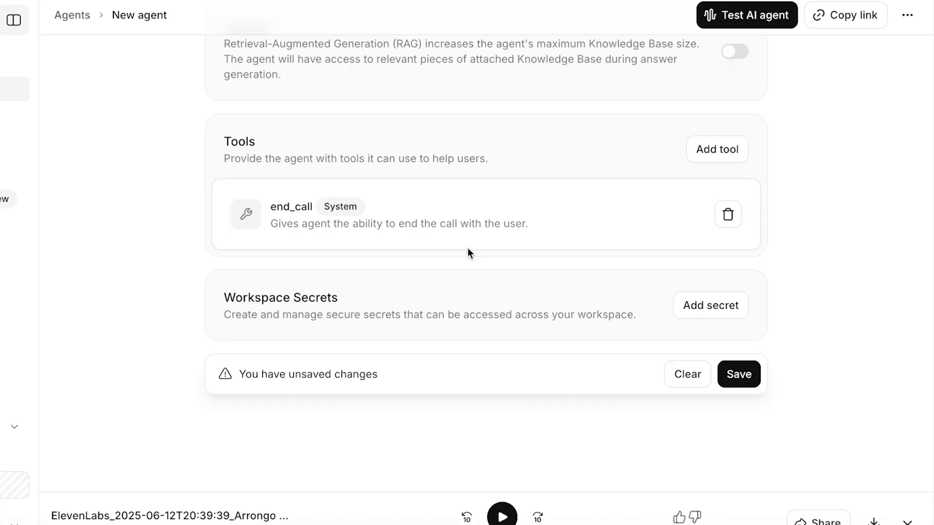
{"action": "mouse_move", "coordinate": [404, 333]}
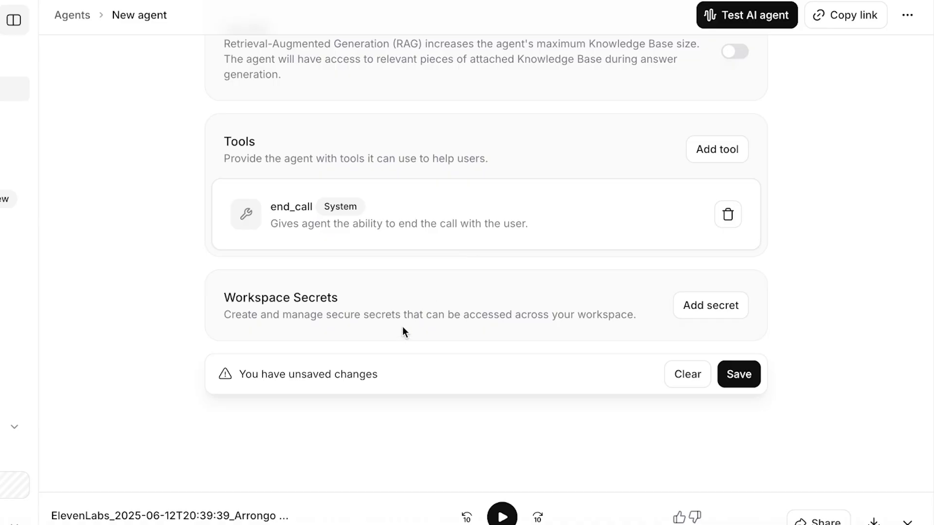
- Save the agent's changed settings from the unsaved changes bar
{"action": "left_click", "coordinate": [738, 373]}
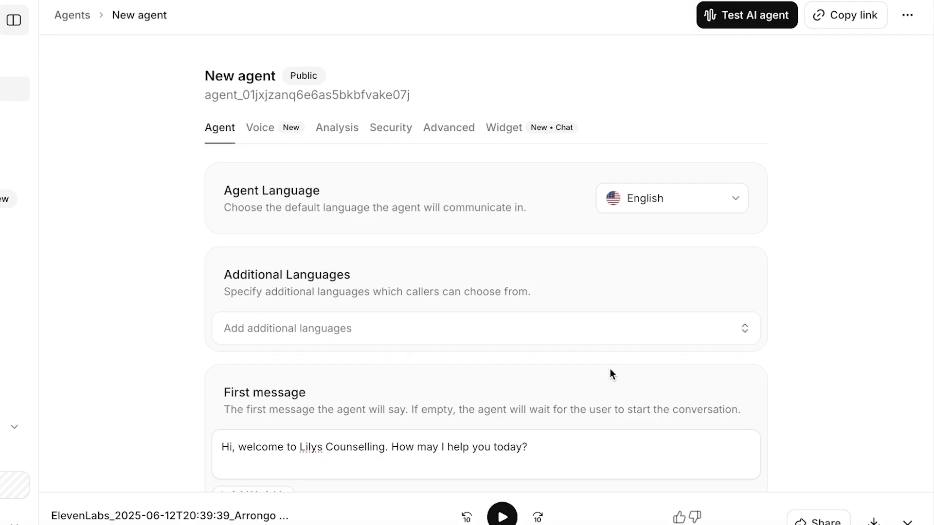
{"action": "mouse_move", "coordinate": [295, 179]}
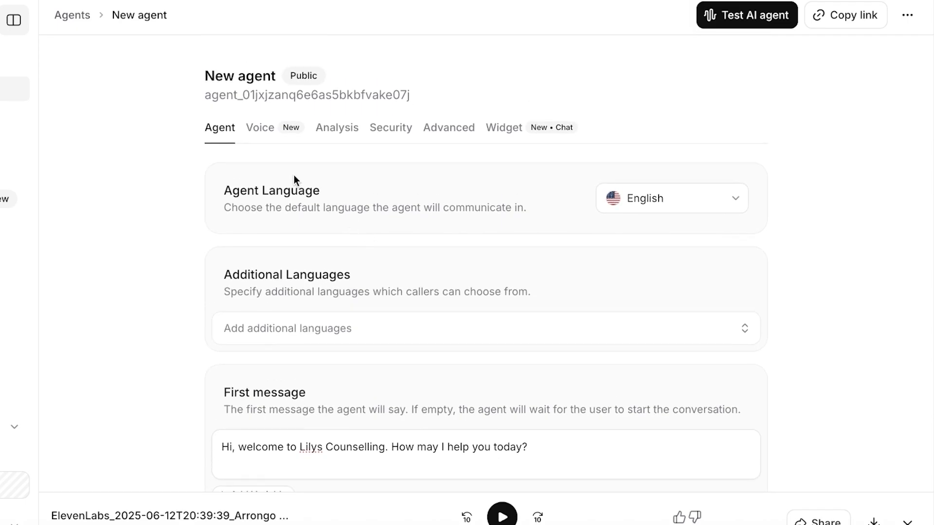
- Search the voice list for 'calm' and make Thomas the agent's voice
{"action": "left_click", "coordinate": [260, 127]}
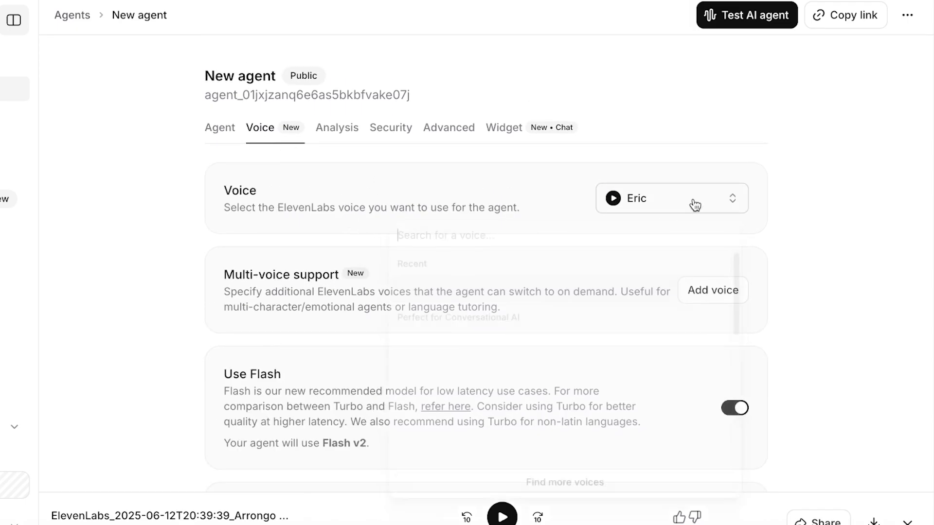
{"action": "left_click", "coordinate": [695, 198]}
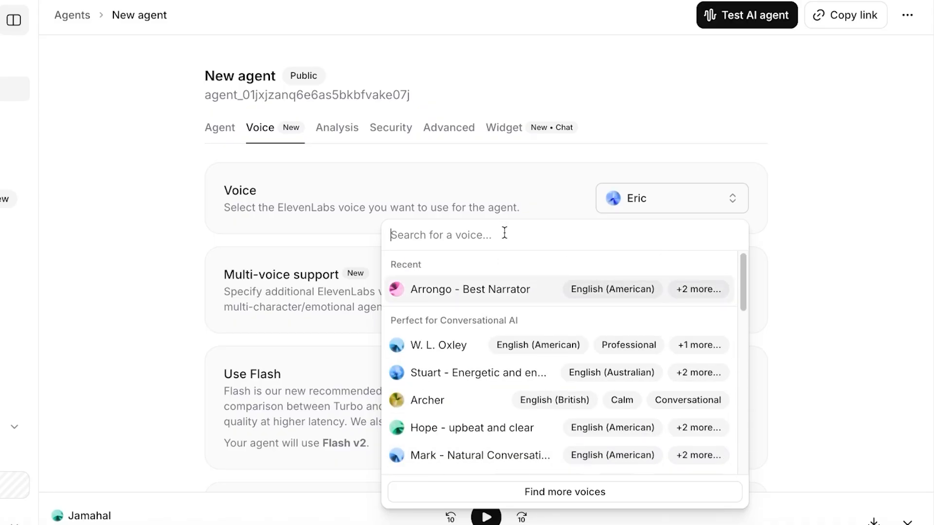
{"action": "type", "text": "calm"}
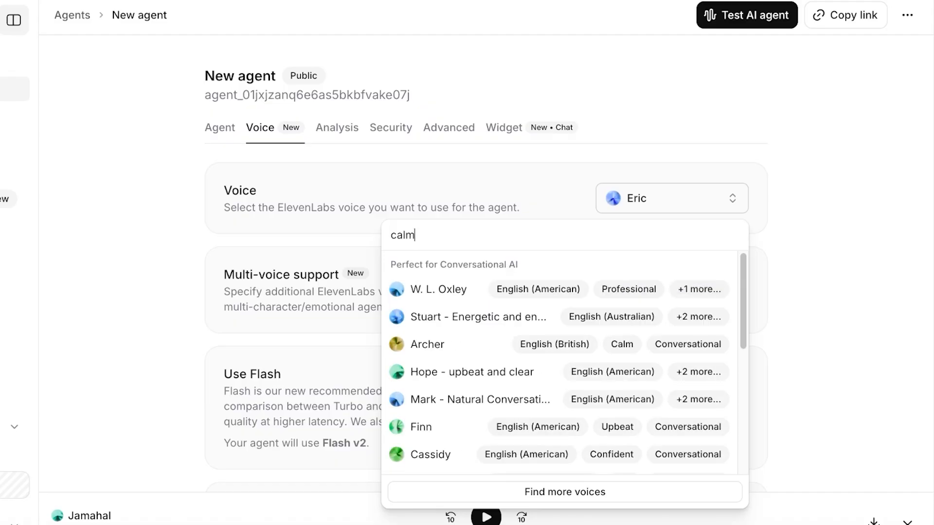
{"action": "mouse_move", "coordinate": [397, 289]}
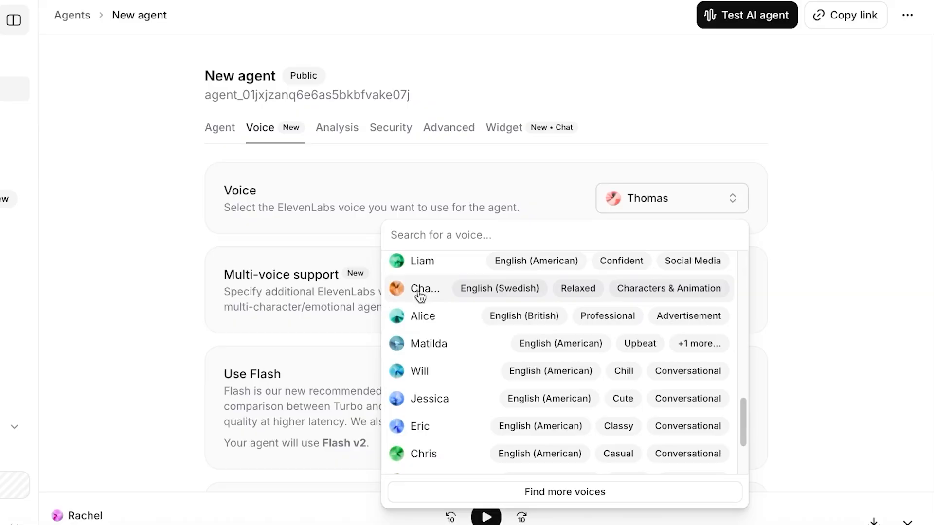
{"action": "left_click", "coordinate": [396, 288]}
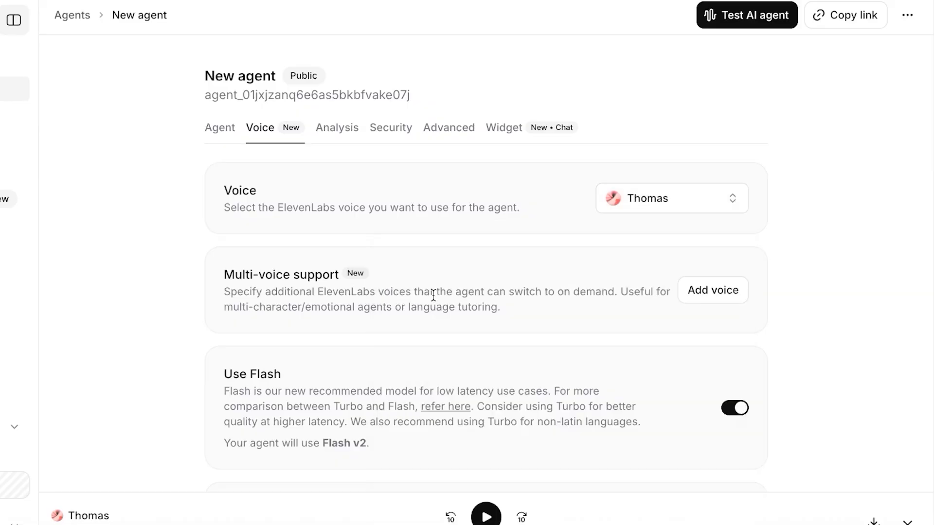
- Review the remaining voice settings for the Thomas voice
{"action": "scroll", "scroll_direction": "down", "scroll_amount": 3}
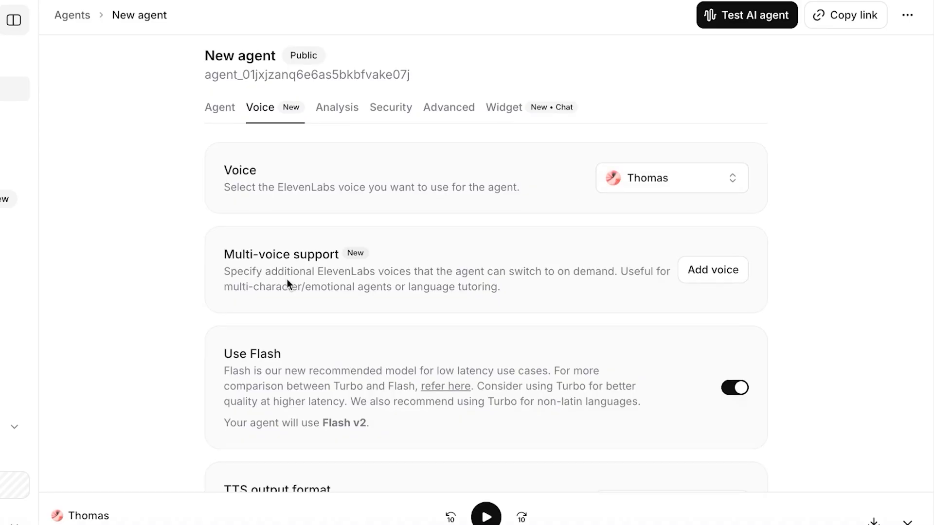
{"action": "mouse_move", "coordinate": [284, 293]}
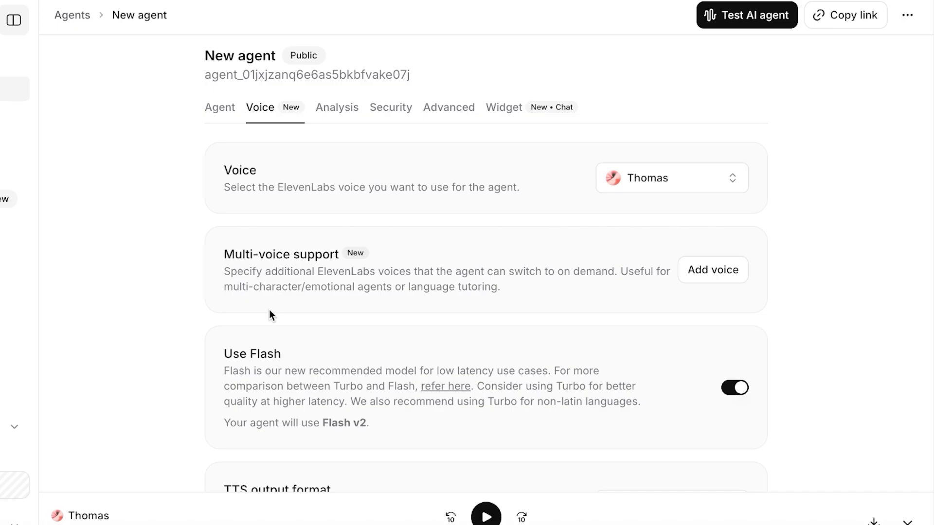
{"action": "scroll", "scroll_direction": "down", "scroll_amount": 3}
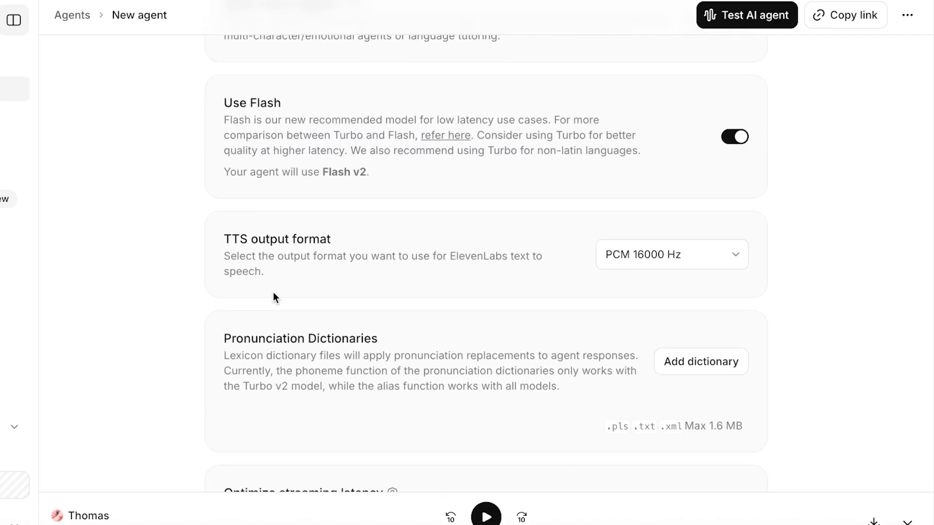
{"action": "scroll", "scroll_direction": "down", "scroll_amount": 3}
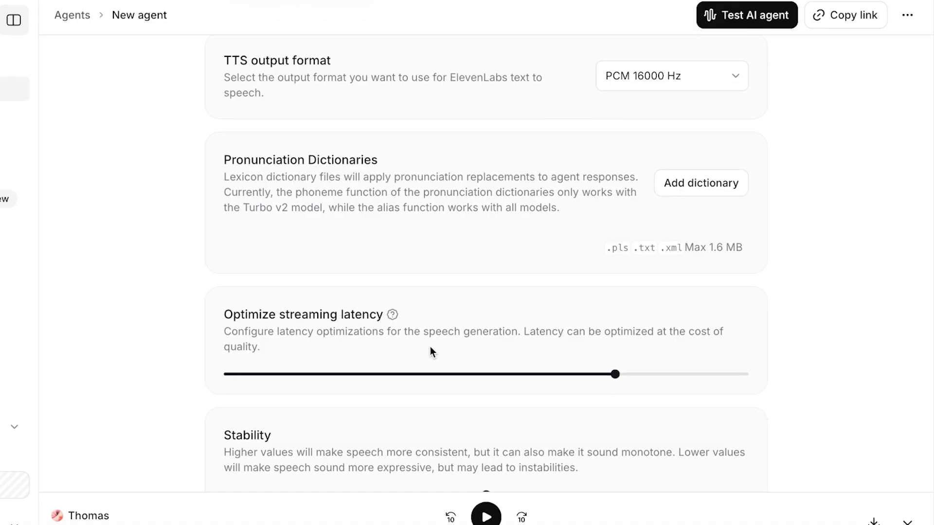
{"action": "scroll", "scroll_direction": "down", "scroll_amount": 3}
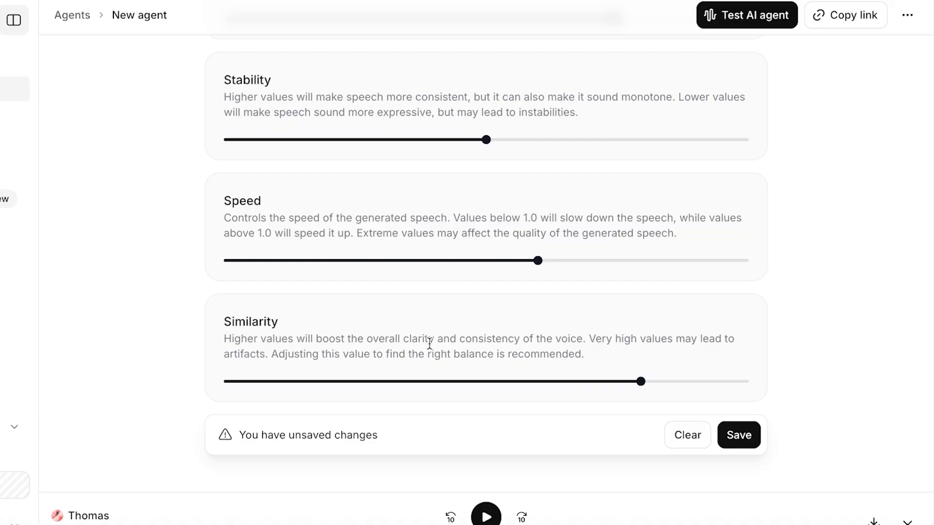
{"action": "mouse_move", "coordinate": [500, 344]}
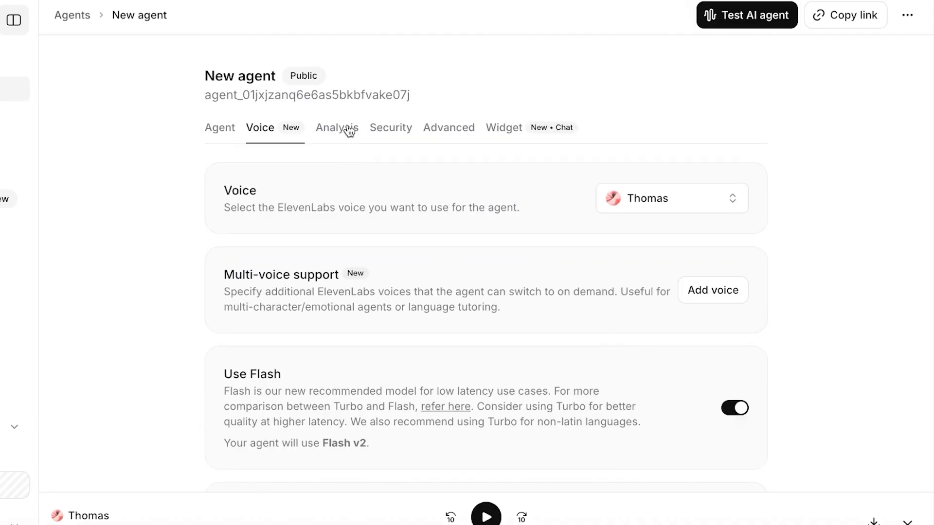
- Look over the Analysis, Security and Advanced settings, ending on the Widget embed-code page
{"action": "left_click", "coordinate": [337, 129]}
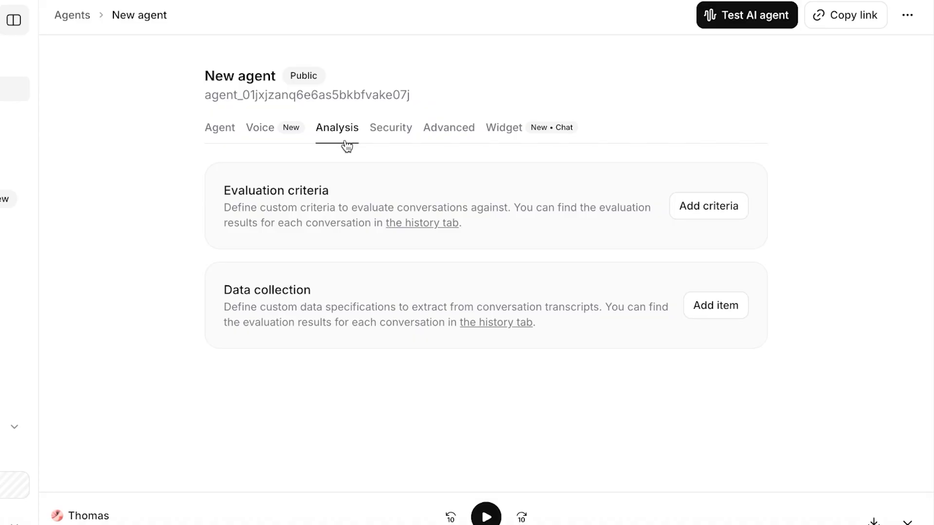
{"action": "left_click", "coordinate": [391, 128]}
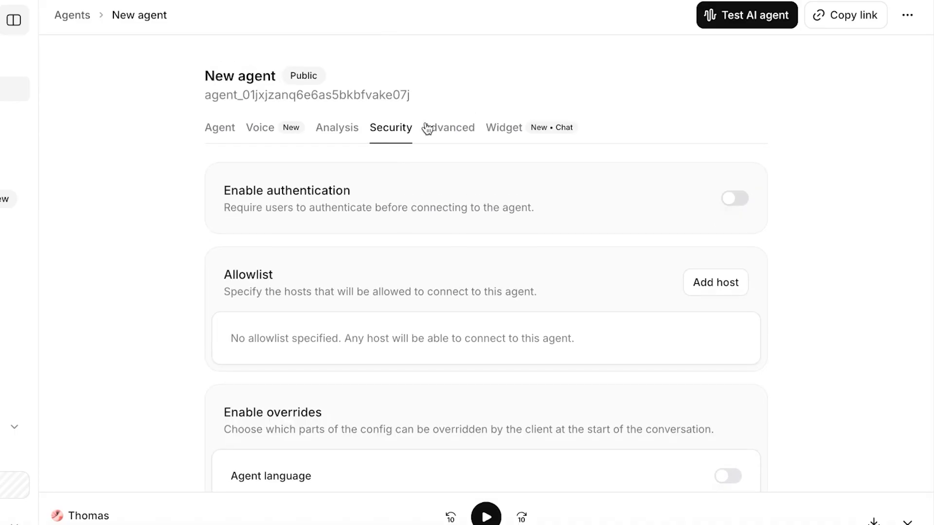
{"action": "left_click", "coordinate": [448, 128]}
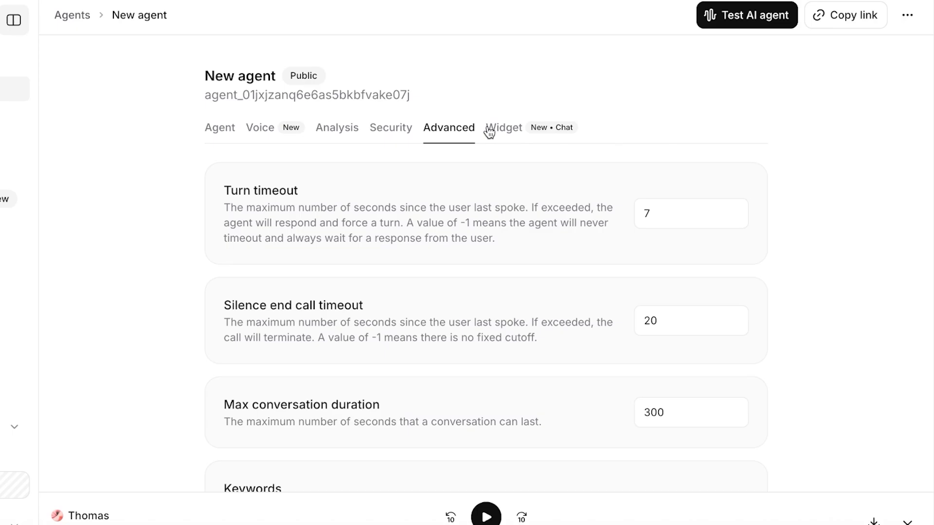
{"action": "left_click", "coordinate": [504, 127]}
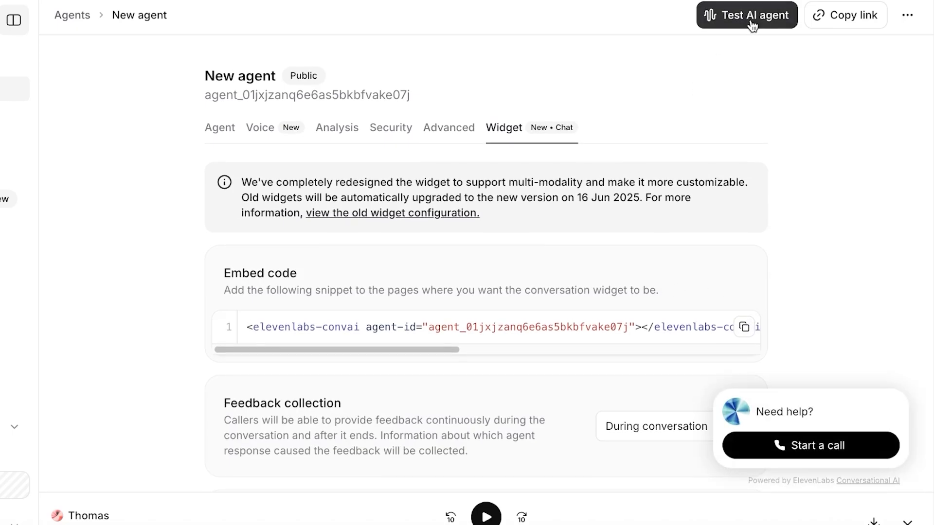
- Start a test voice call with the agent and end it
{"action": "left_click", "coordinate": [752, 15]}
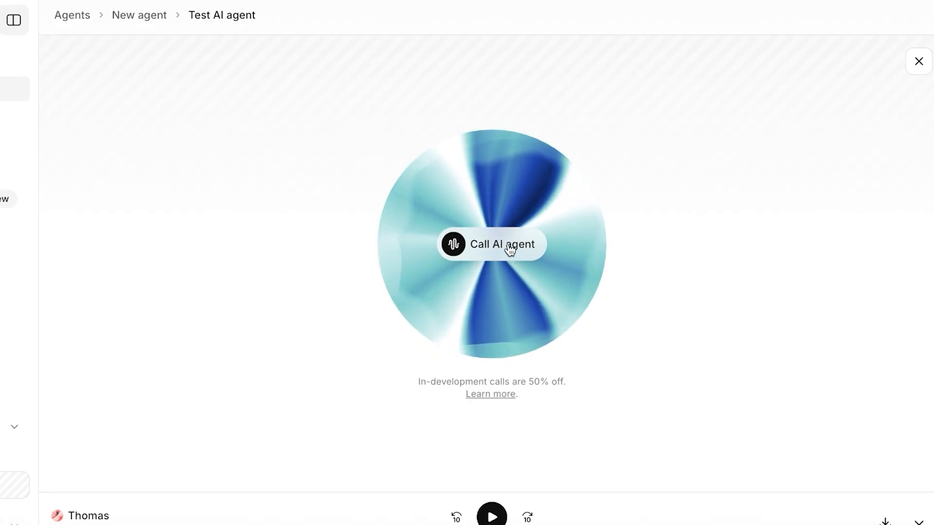
{"action": "left_click", "coordinate": [503, 244]}
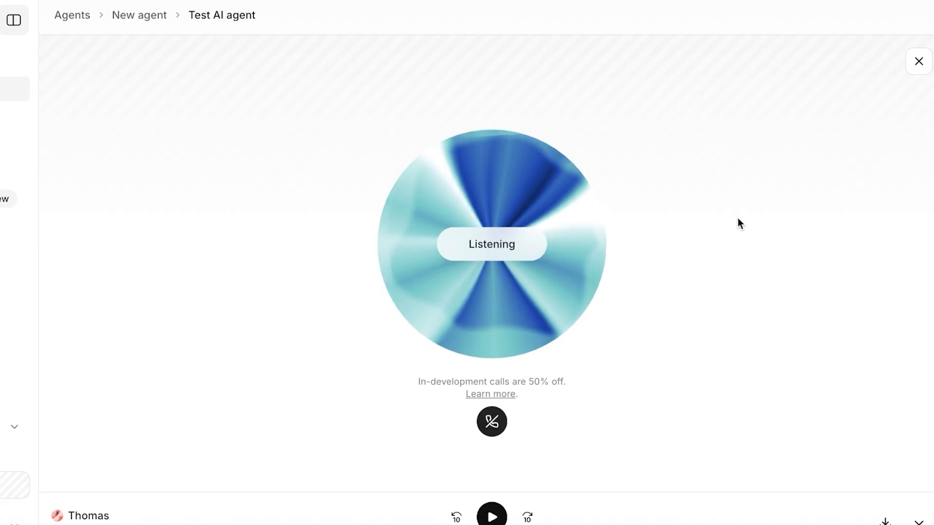
{"action": "left_click", "coordinate": [918, 62]}
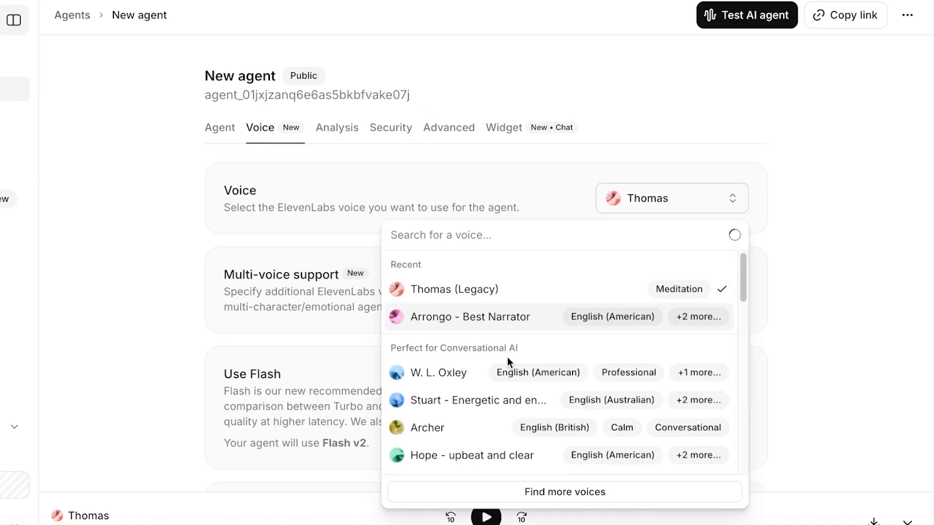
- Preview the W. L. Oxley voice and raise the generated speech speed
{"action": "left_click", "coordinate": [429, 373]}
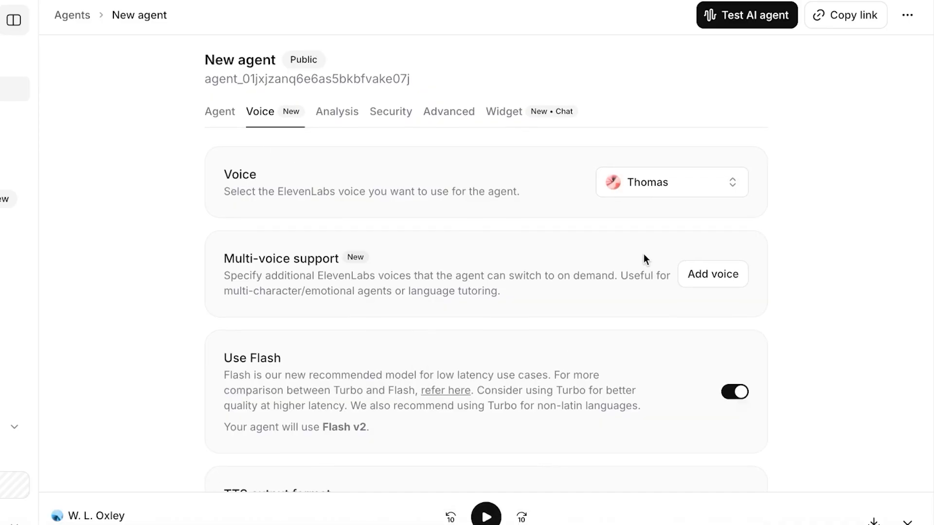
{"action": "scroll", "scroll_direction": "down", "scroll_amount": 3}
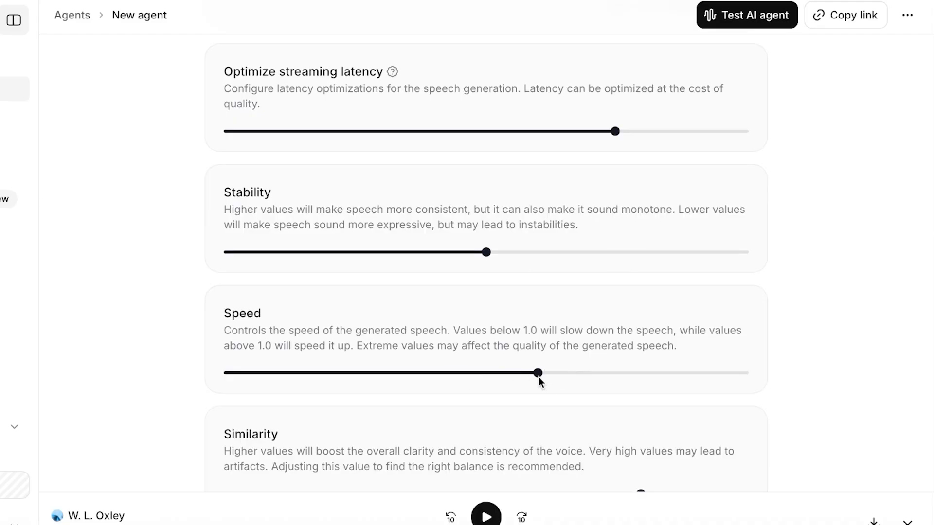
{"action": "left_click_drag", "start_coordinate": [538, 372], "coordinate": [609, 373]}
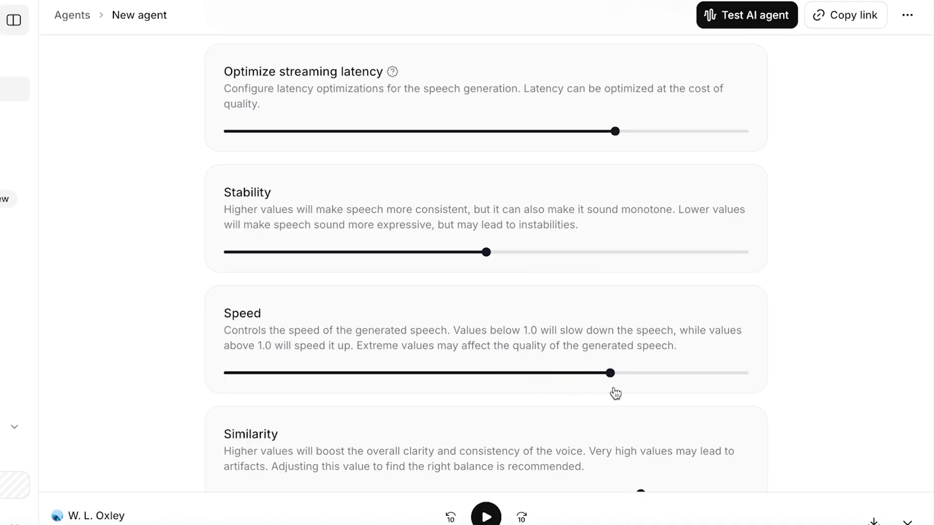
{"action": "scroll", "scroll_direction": "down", "scroll_amount": 3}
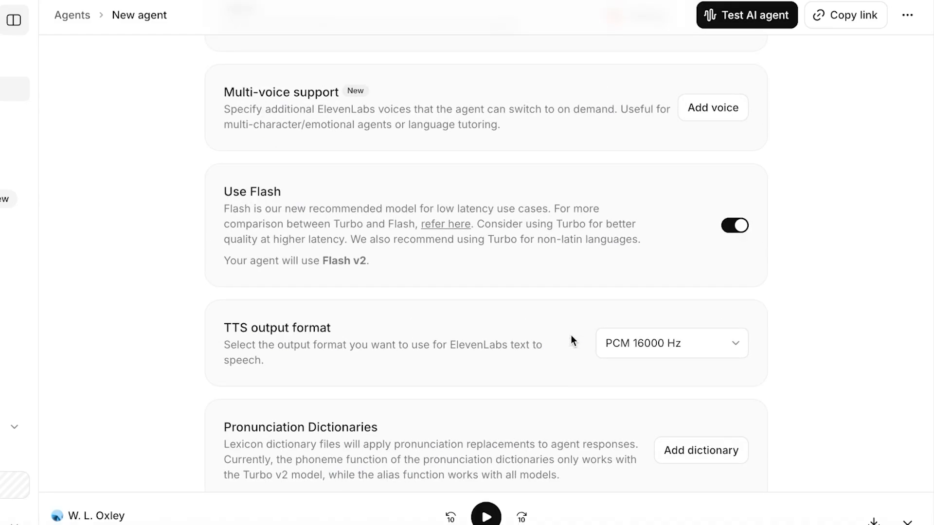
- Search the voice list for 'calm' to pick a calmer voice
{"action": "left_click", "coordinate": [671, 199]}
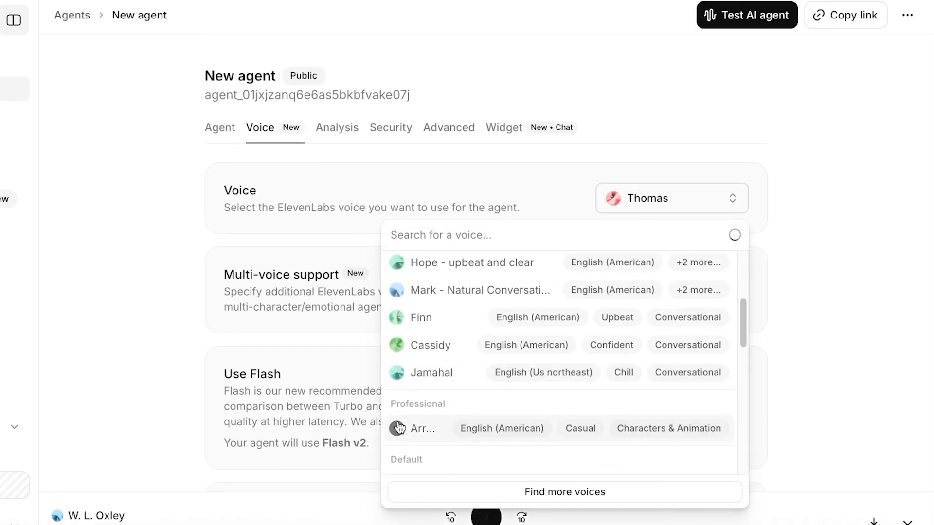
{"action": "type", "text": "calm"}
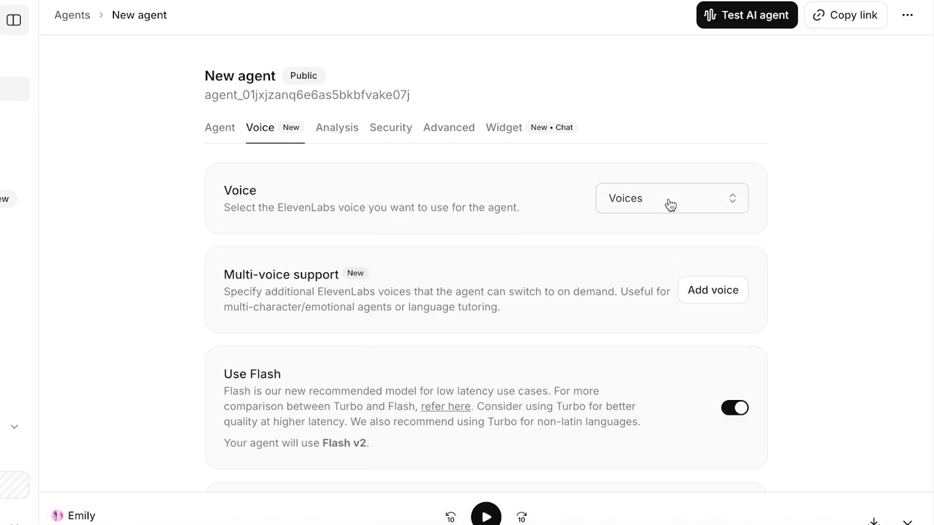
{"action": "left_click", "coordinate": [671, 199]}
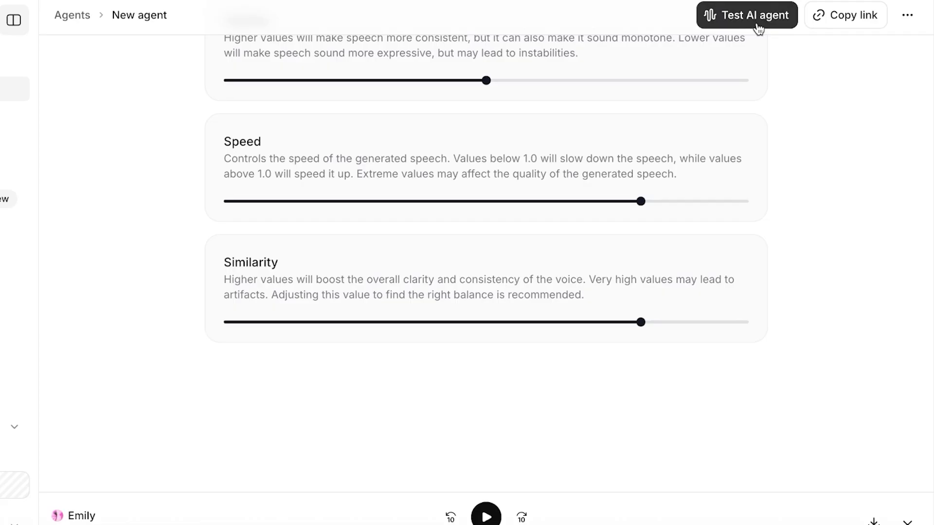
{"action": "mouse_move", "coordinate": [752, 18]}
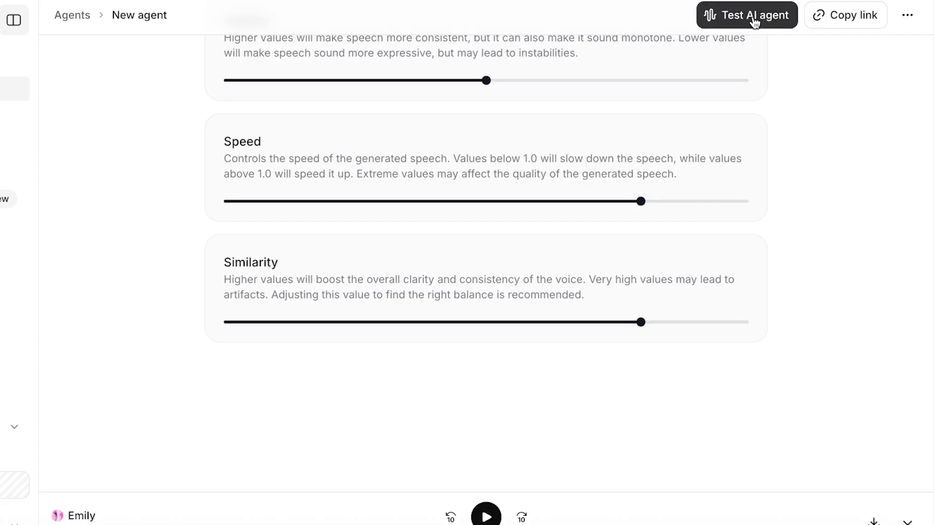
- Run a second quick test call, close it and show the main navigation sidebar
{"action": "left_click", "coordinate": [746, 16]}
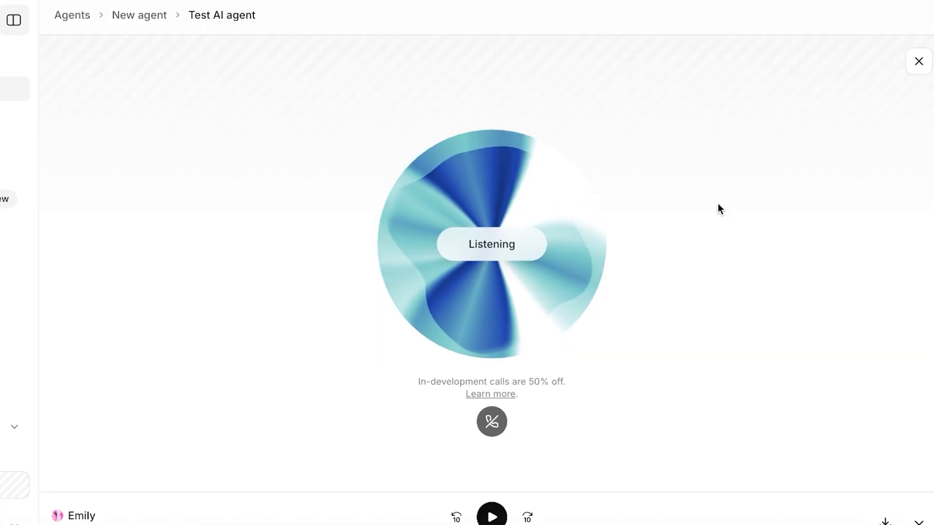
{"action": "left_click", "coordinate": [918, 61]}
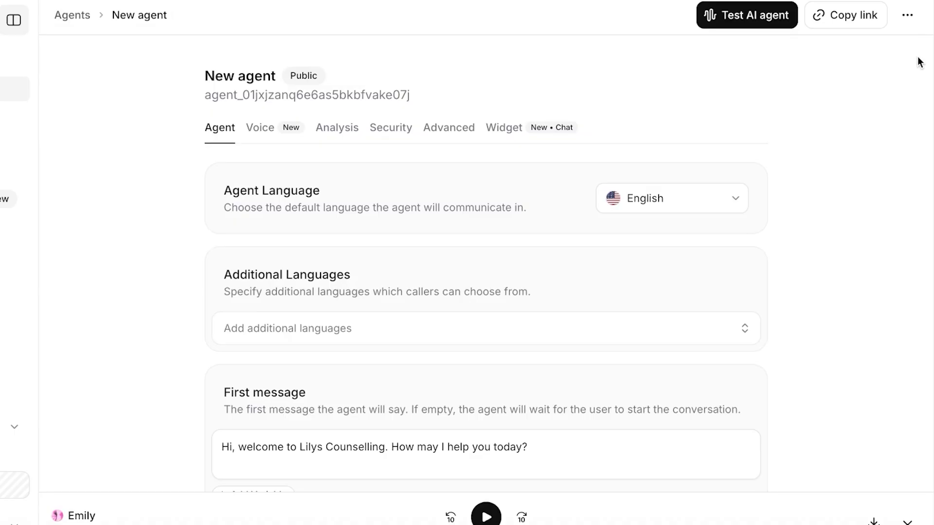
{"action": "mouse_move", "coordinate": [891, 50]}
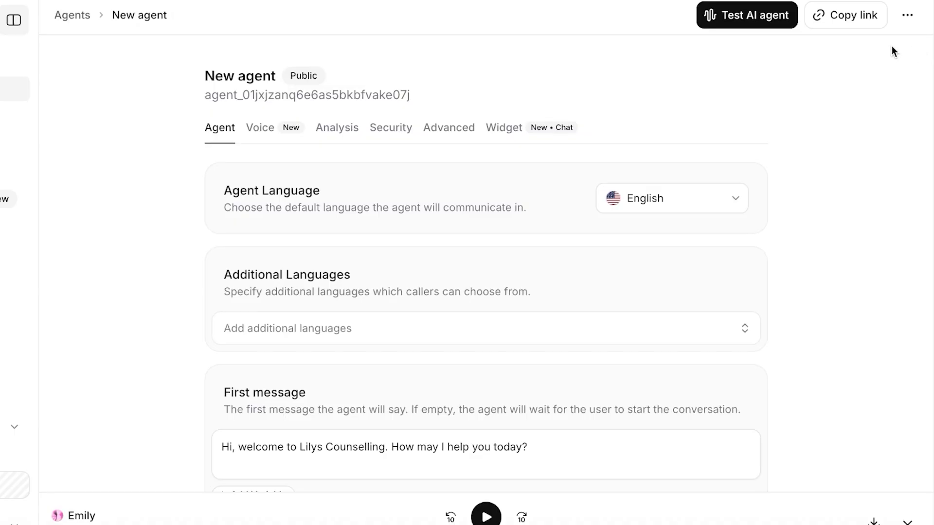
{"action": "mouse_move", "coordinate": [883, 44]}
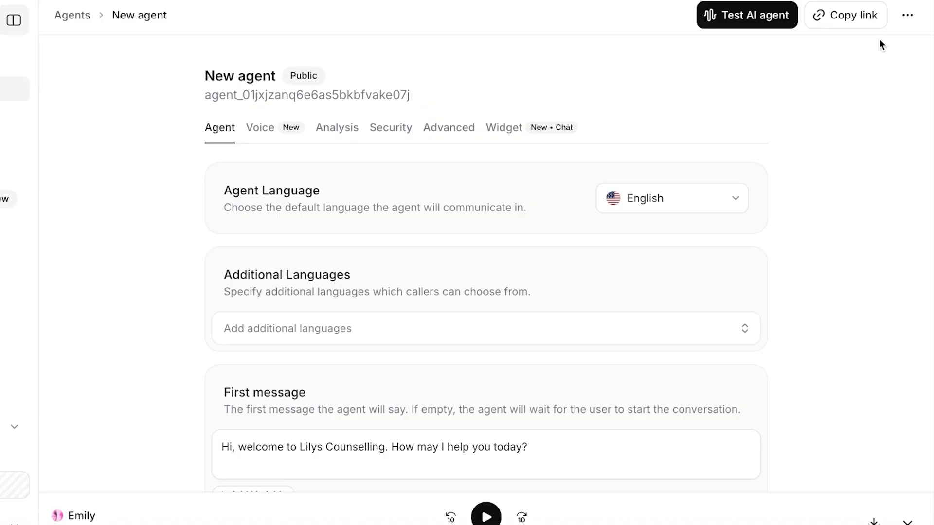
{"action": "left_click", "coordinate": [12, 21]}
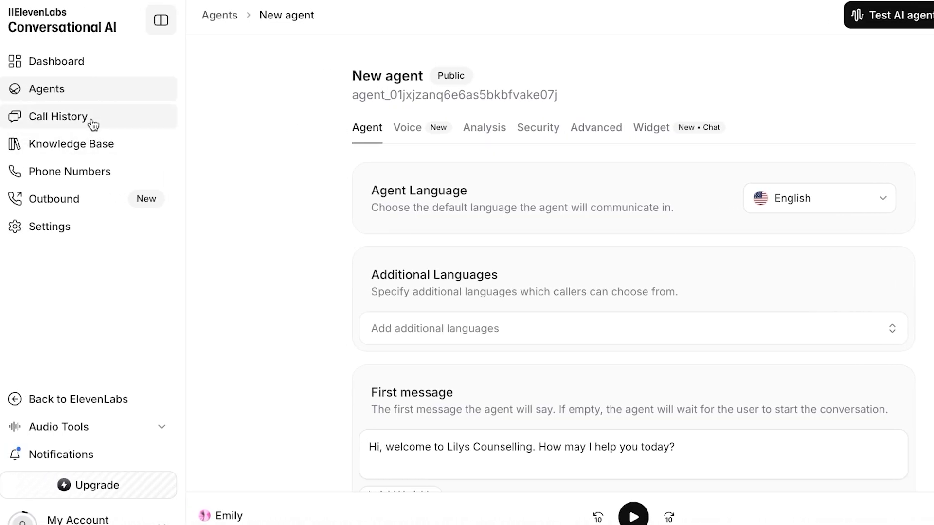
- Tour Call History, Knowledge Base, Phone Numbers, Batch Calling and workspace Settings pages
{"action": "left_click", "coordinate": [57, 116]}
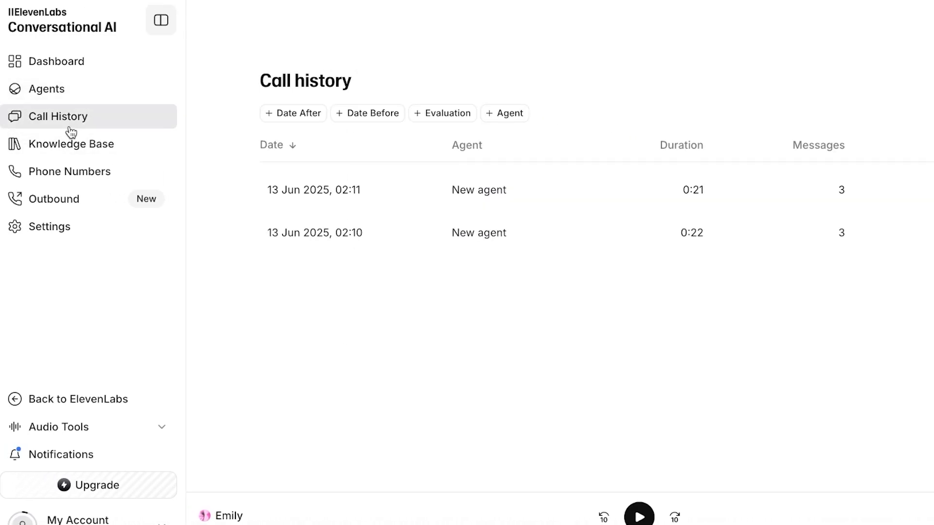
{"action": "mouse_move", "coordinate": [842, 164]}
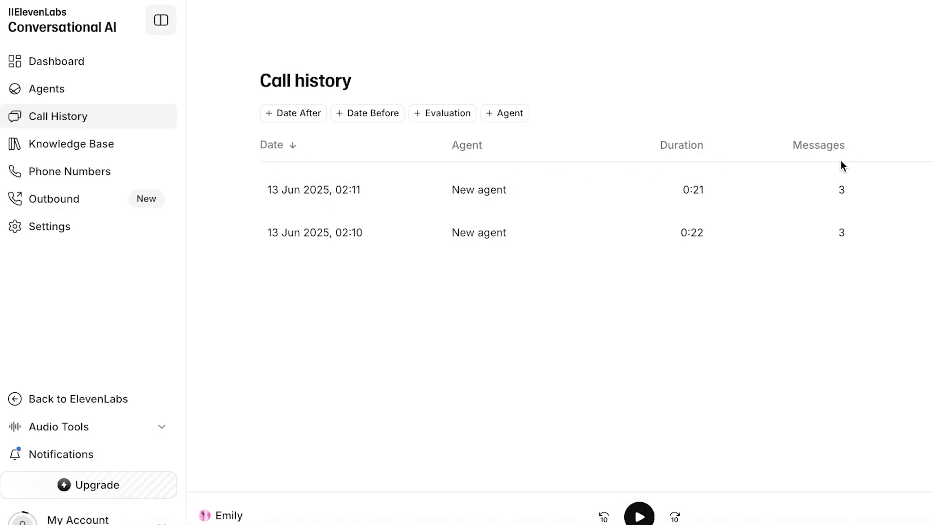
{"action": "mouse_move", "coordinate": [681, 163]}
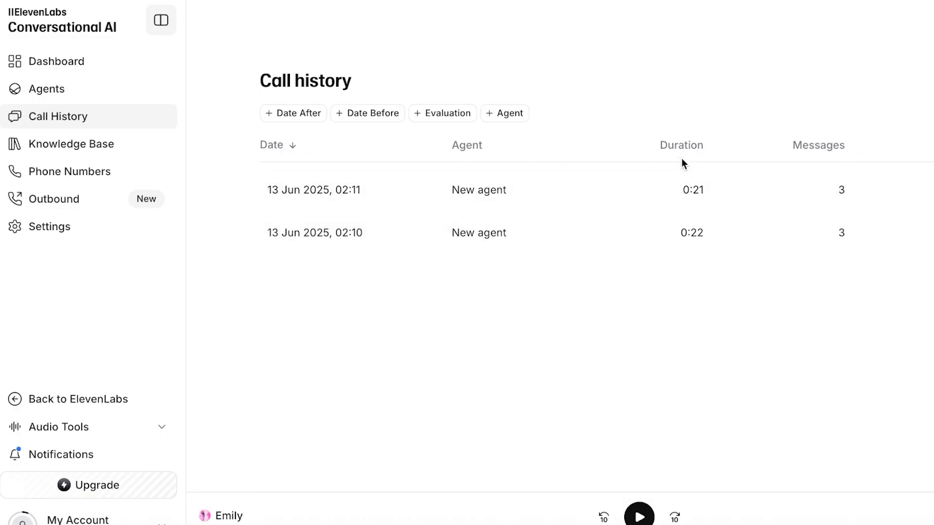
{"action": "mouse_move", "coordinate": [69, 158]}
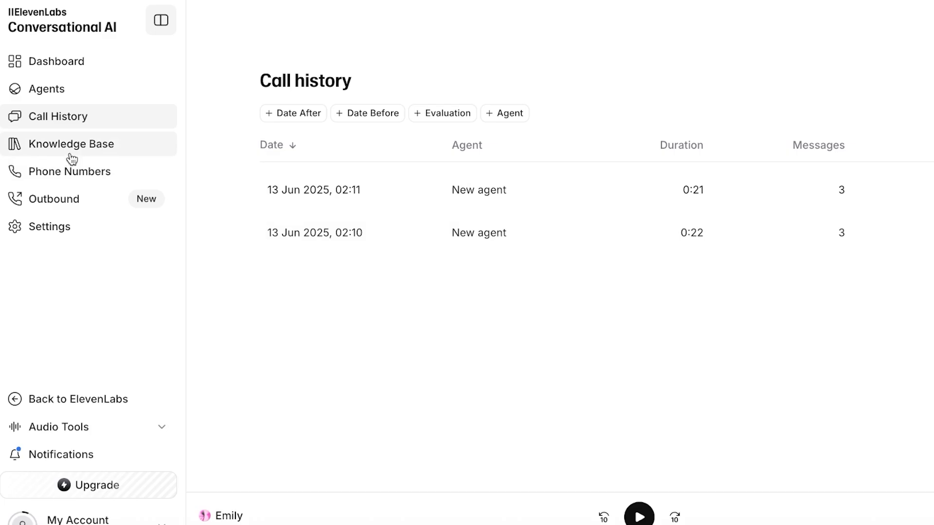
{"action": "left_click", "coordinate": [71, 144]}
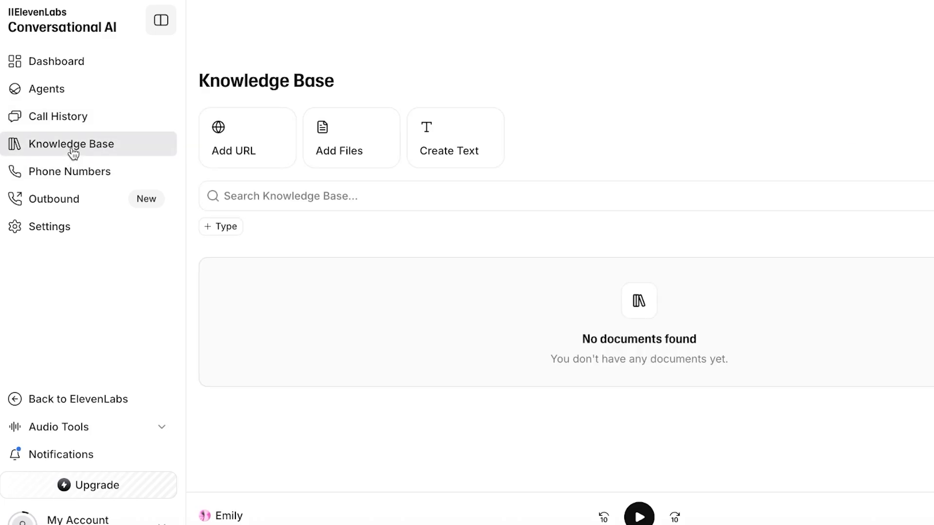
{"action": "left_click", "coordinate": [70, 171]}
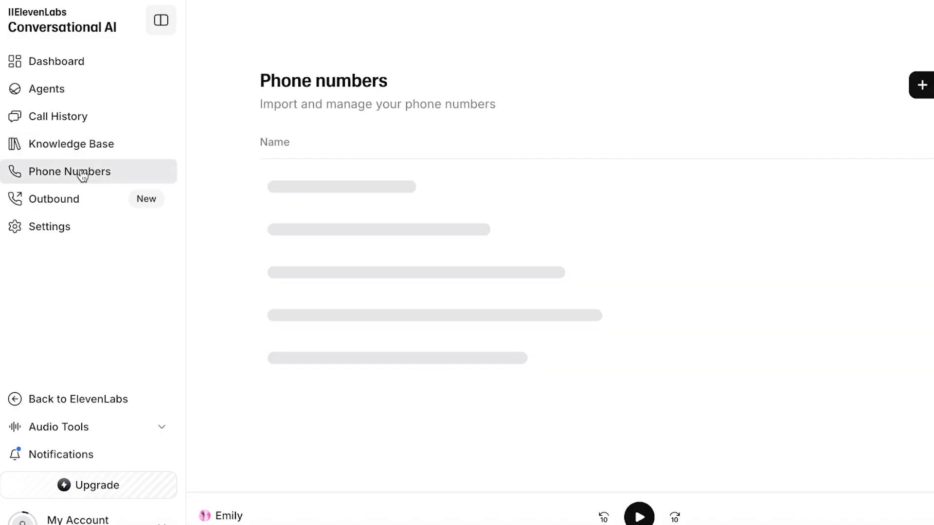
{"action": "left_click", "coordinate": [53, 198]}
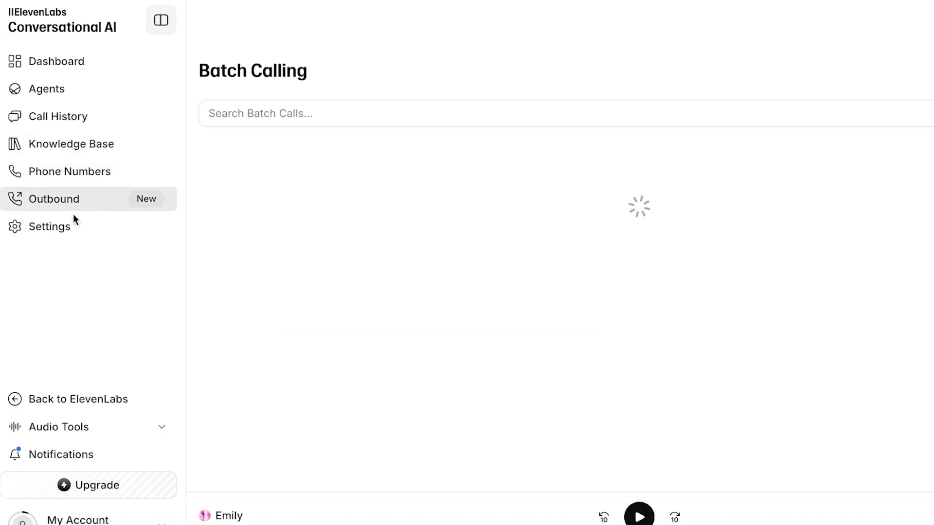
{"action": "left_click", "coordinate": [49, 227]}
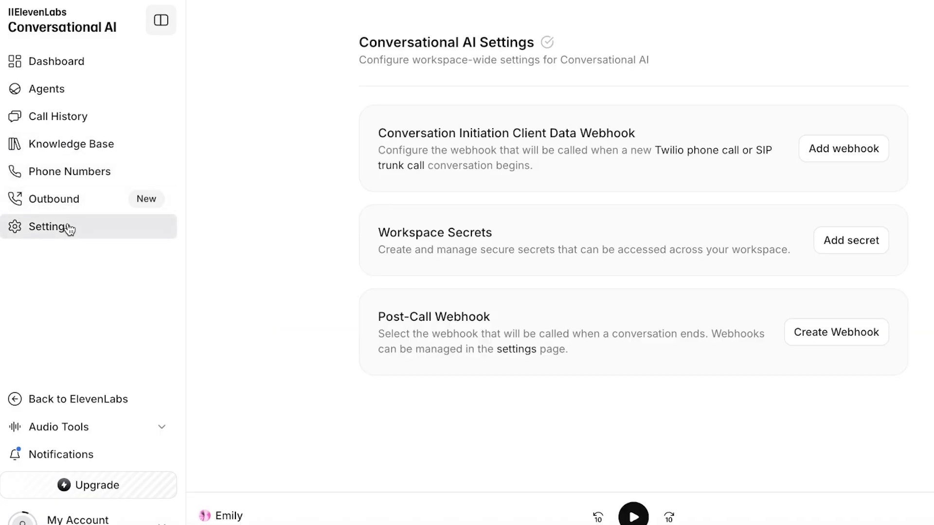